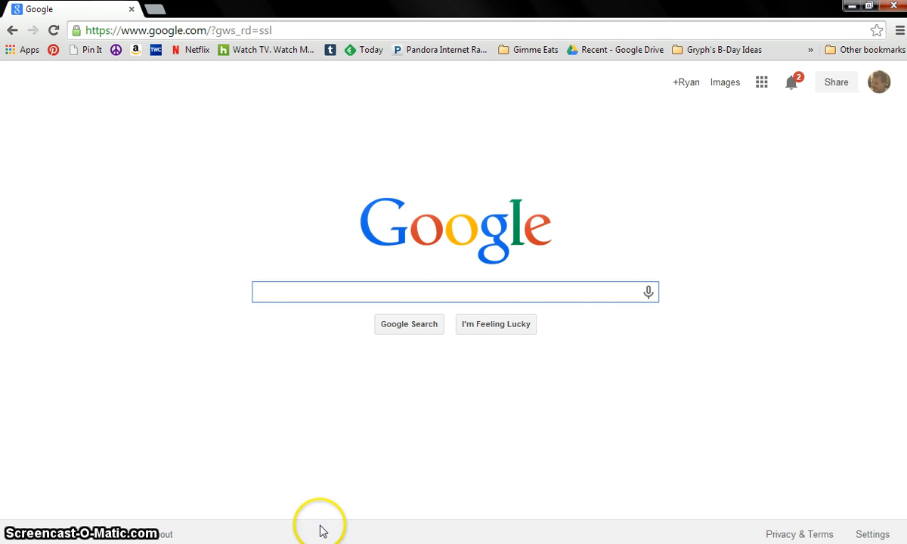
pyautogui.moveTo(435, 221)
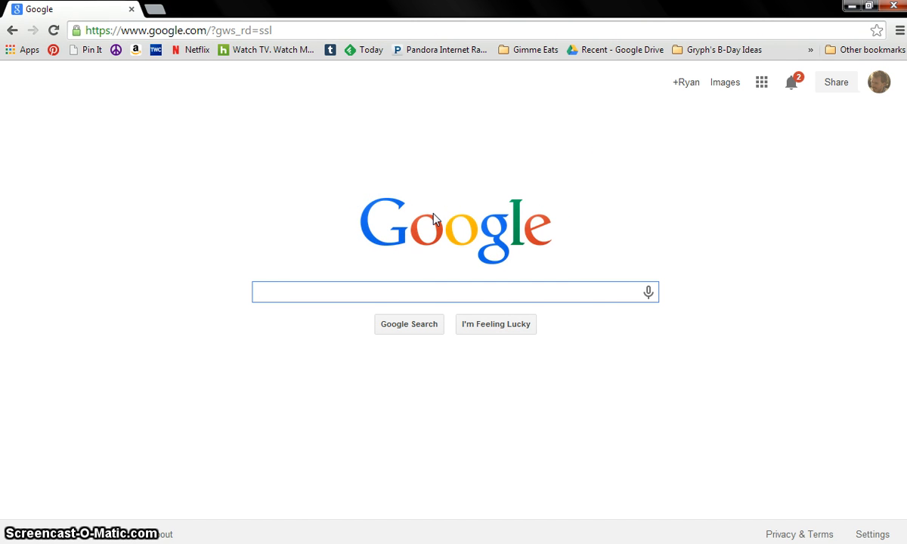
# Go from Google Search to Google Drive via the apps menu, showing My Drive.
pyautogui.click(454, 292)
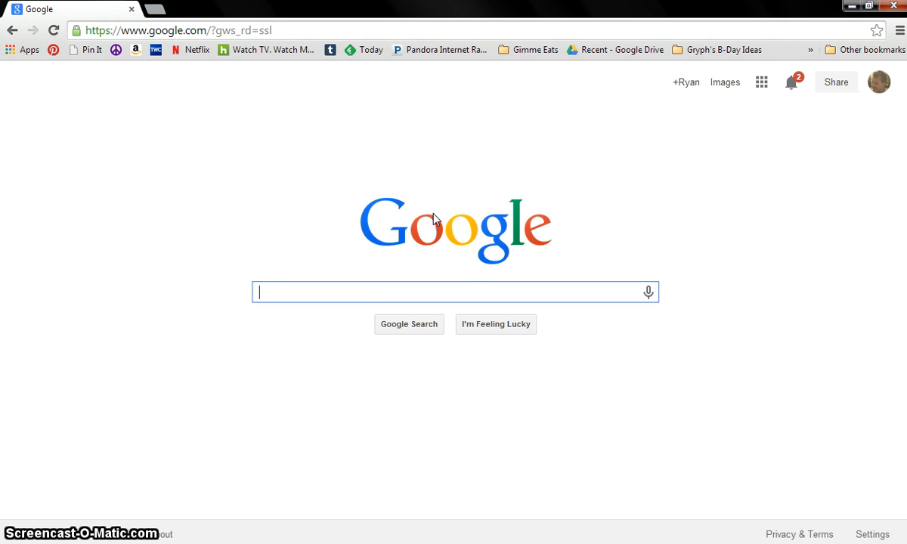
pyautogui.click(401, 229)
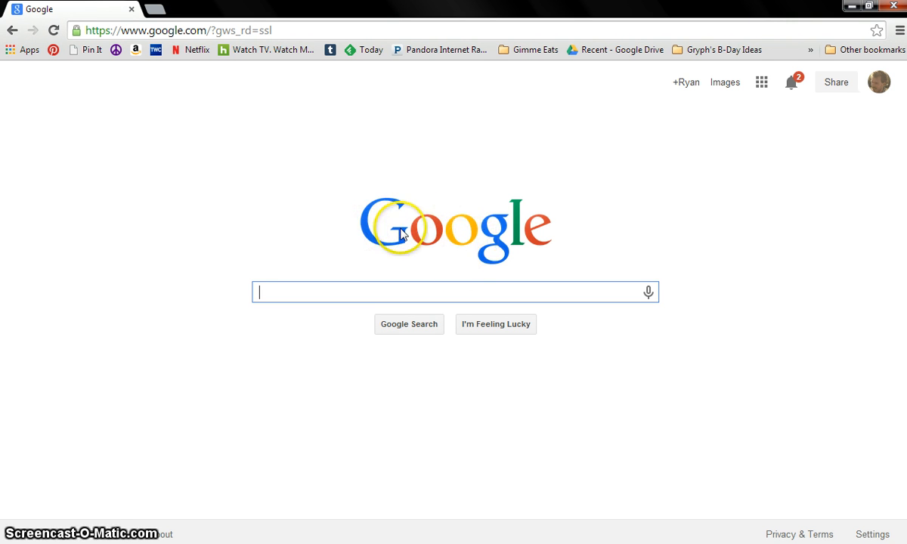
pyautogui.moveTo(652, 168)
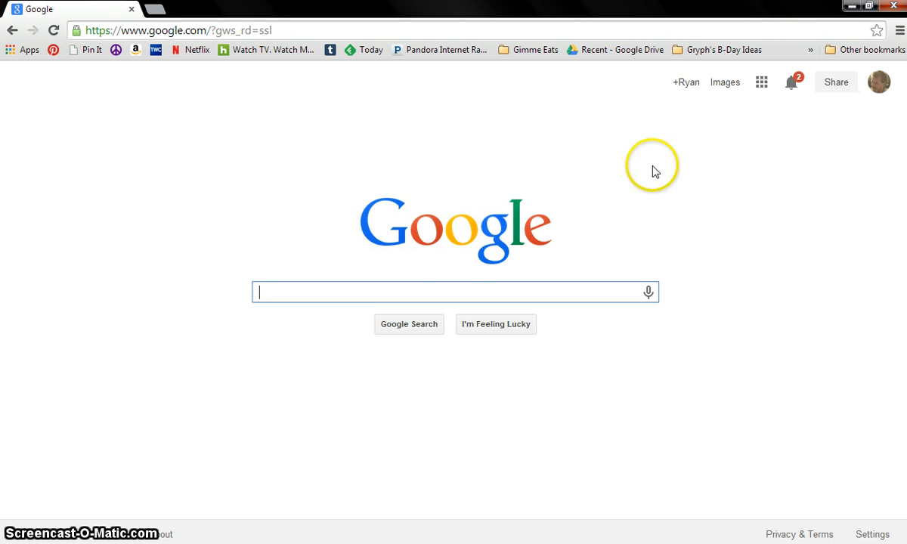
pyautogui.moveTo(761, 82)
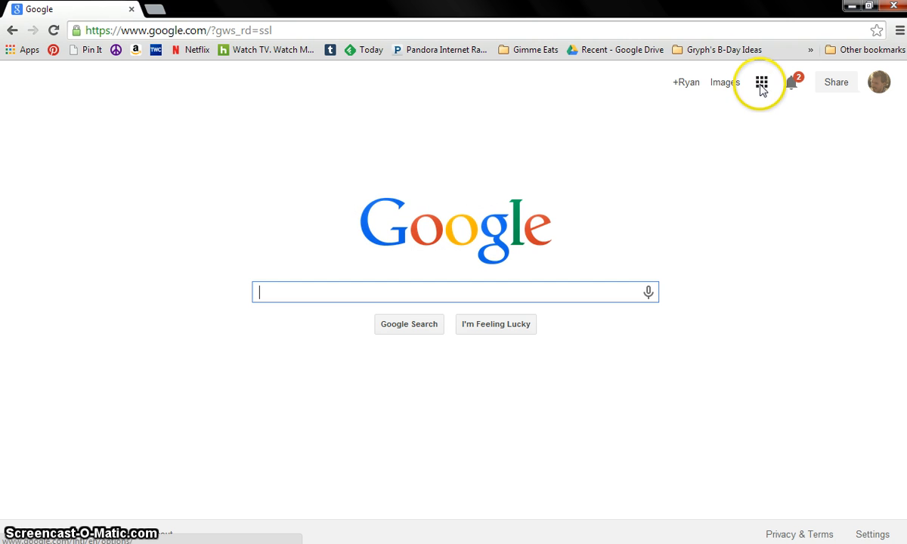
pyautogui.click(760, 81)
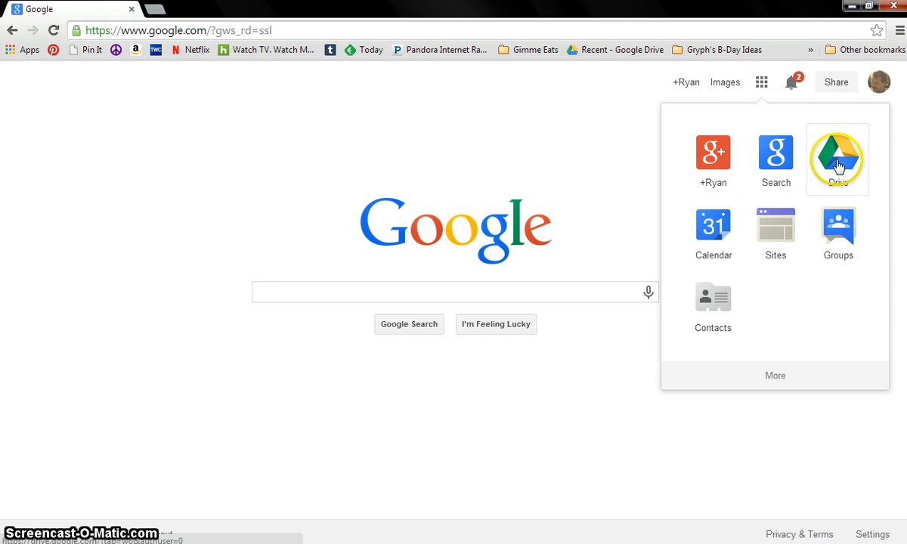
pyautogui.click(838, 154)
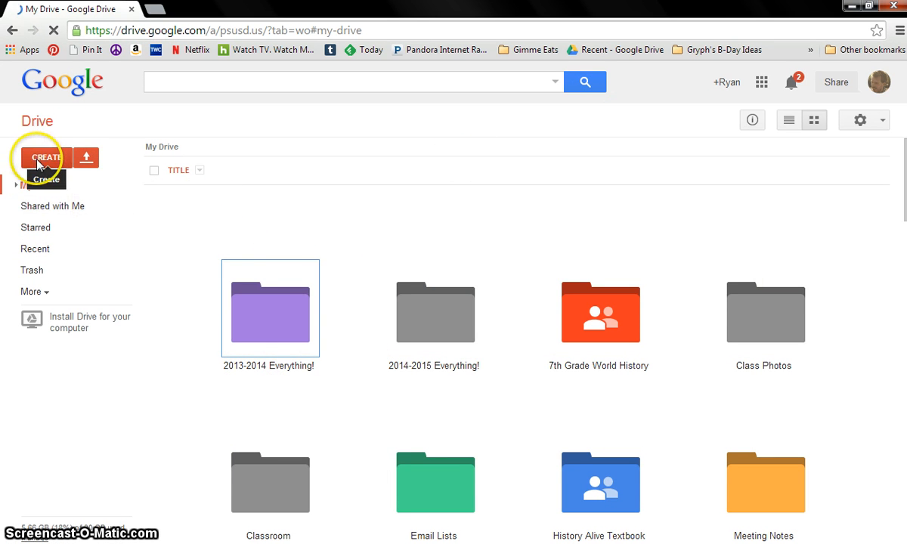
# Create a new folder named "Ludwin's Class" in My Drive.
pyautogui.click(46, 157)
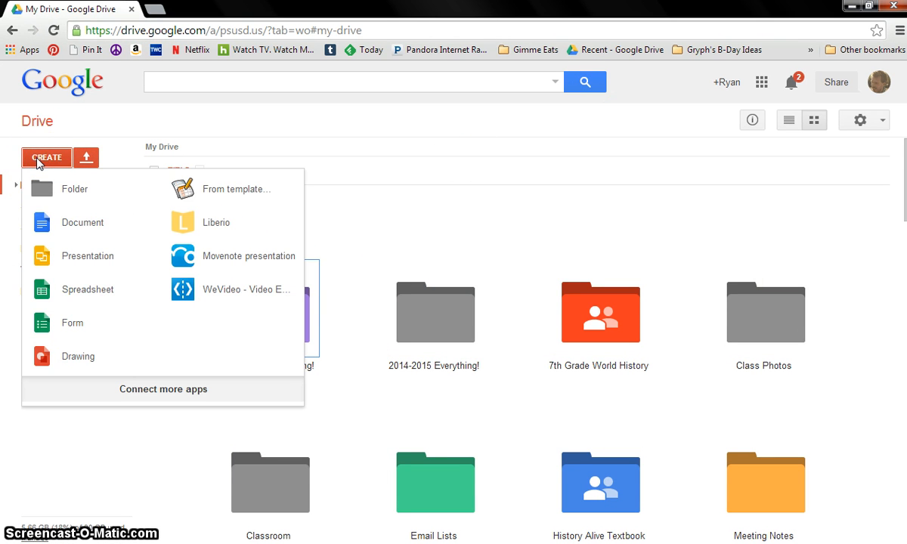
pyautogui.click(74, 187)
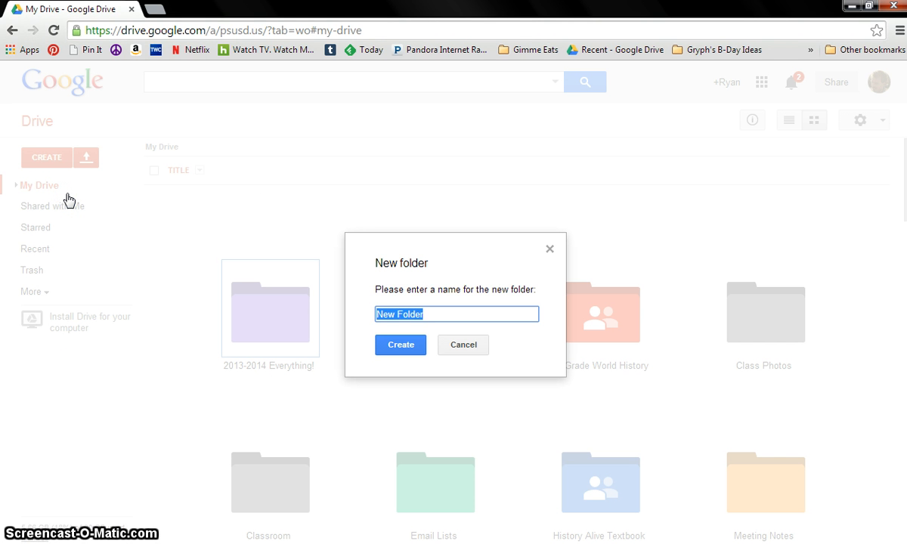
pyautogui.write("Ludwin's Cla")
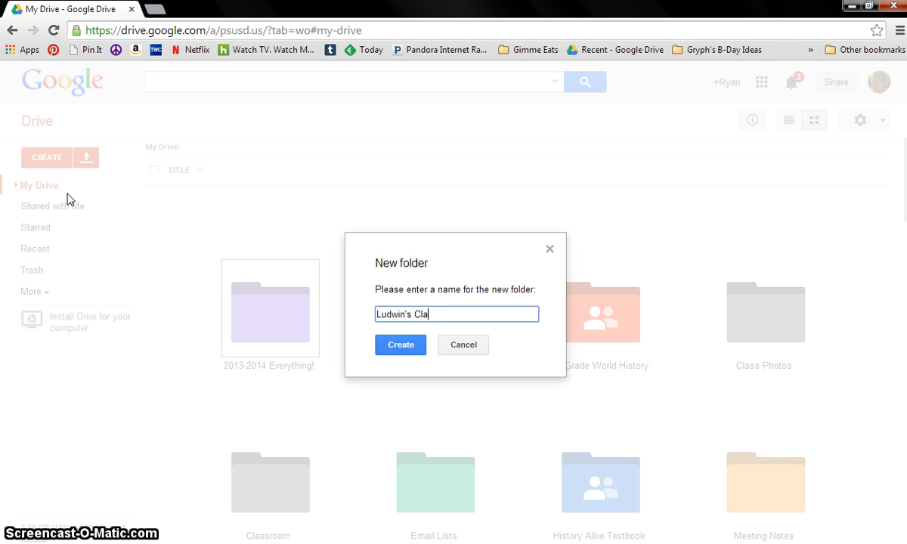
pyautogui.write('ss')
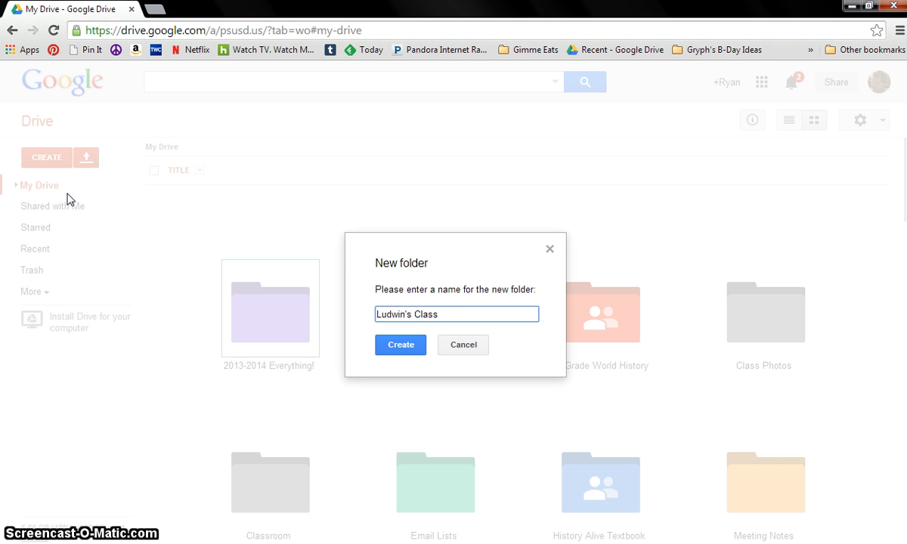
pyautogui.moveTo(139, 226)
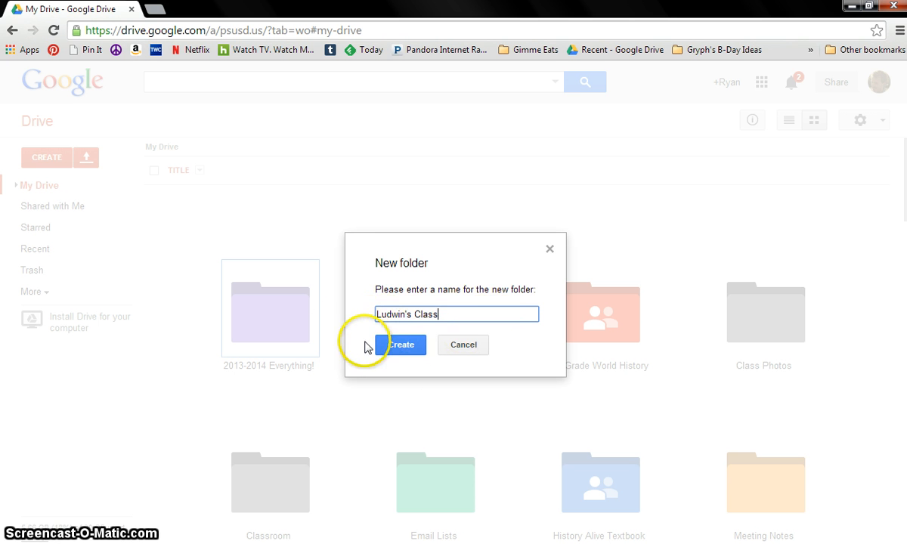
pyautogui.click(402, 345)
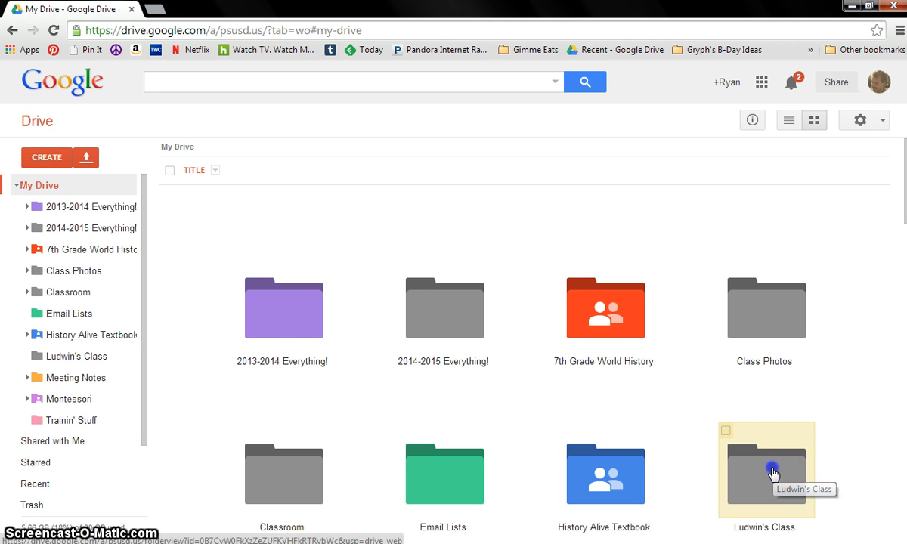
# Enter the "Ludwin's Class" folder and create a blank Google Docs document there.
pyautogui.doubleClick(766, 469)
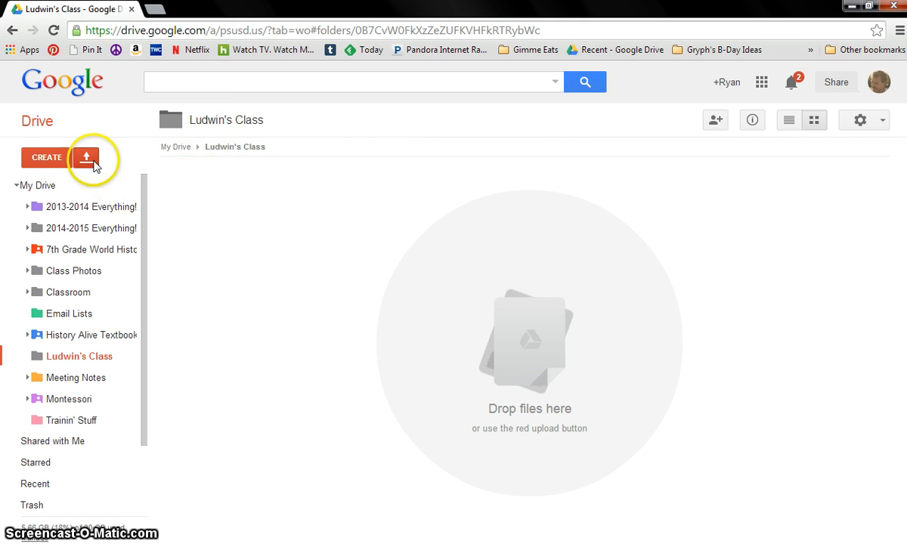
pyautogui.click(45, 157)
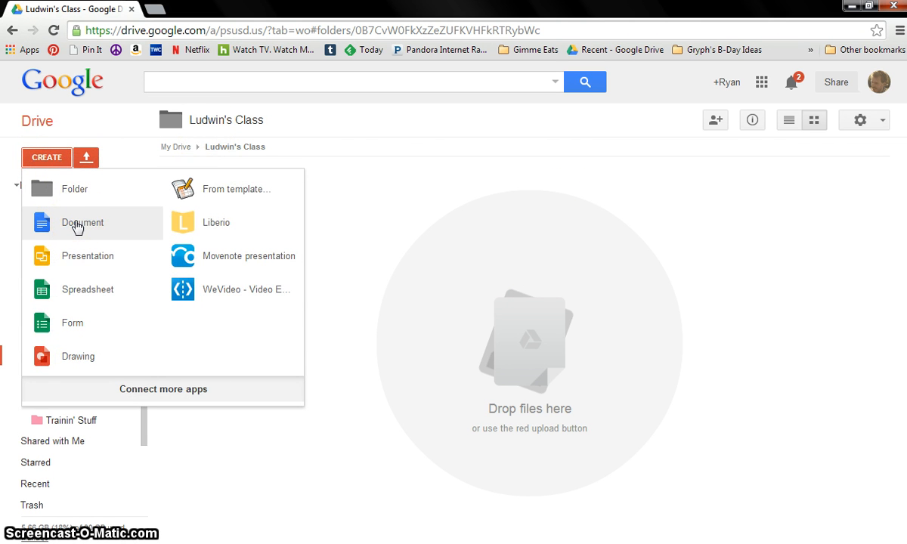
pyautogui.click(81, 222)
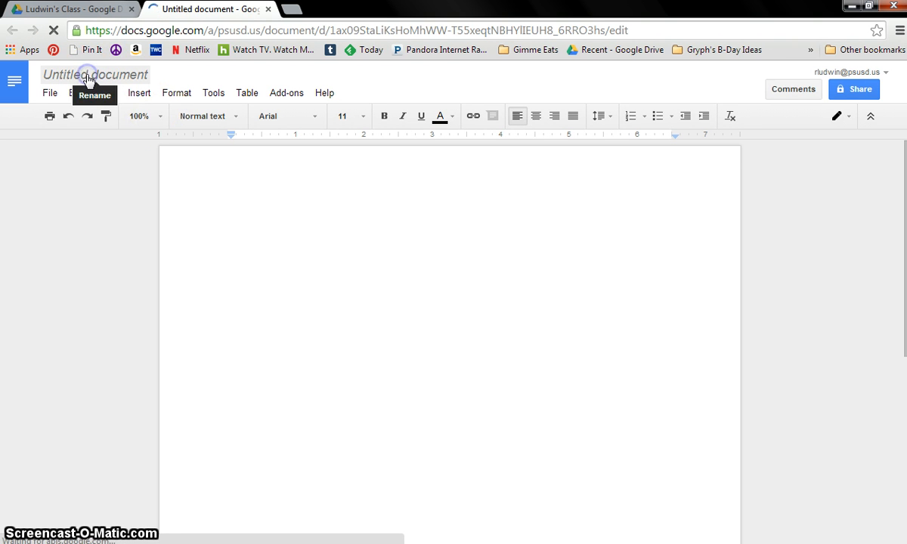
# Name the document "(first.last name) Discovery Journal Period #".
pyautogui.click(94, 74)
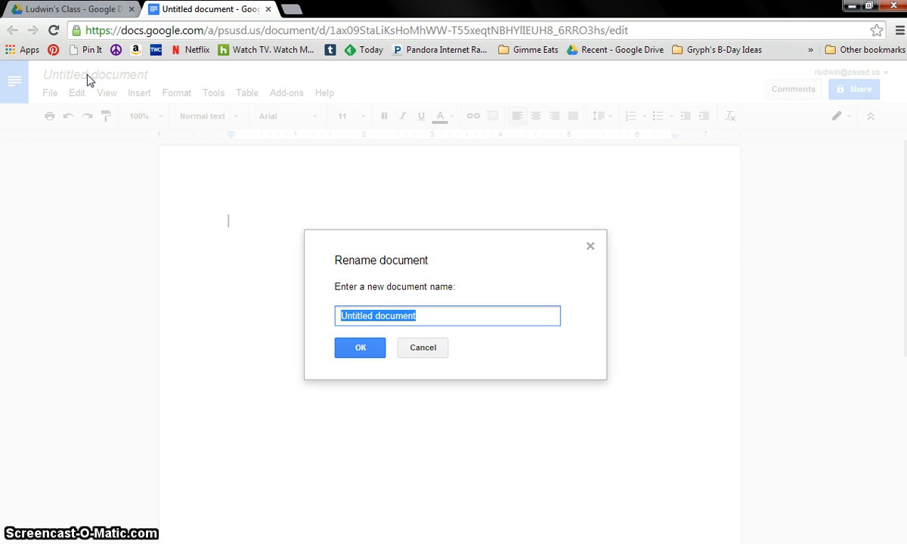
pyautogui.write('(first.')
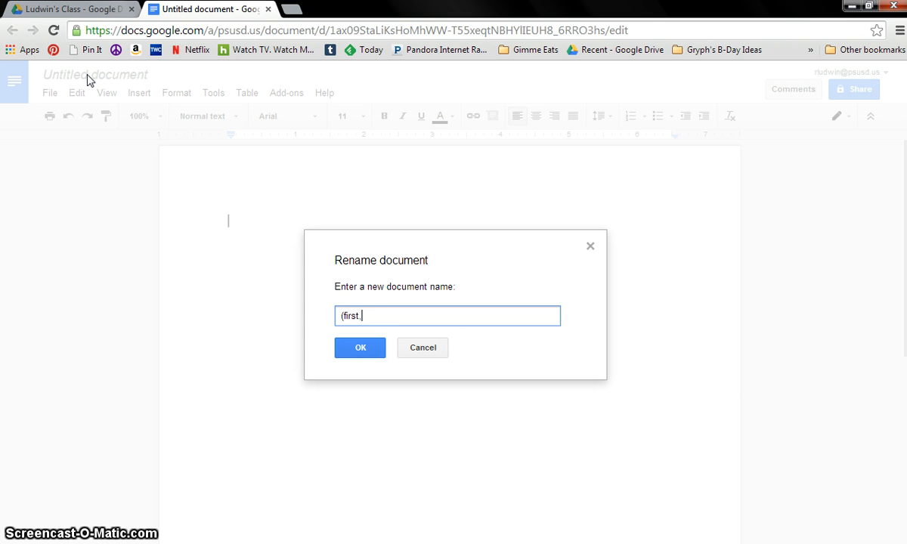
pyautogui.write('last')
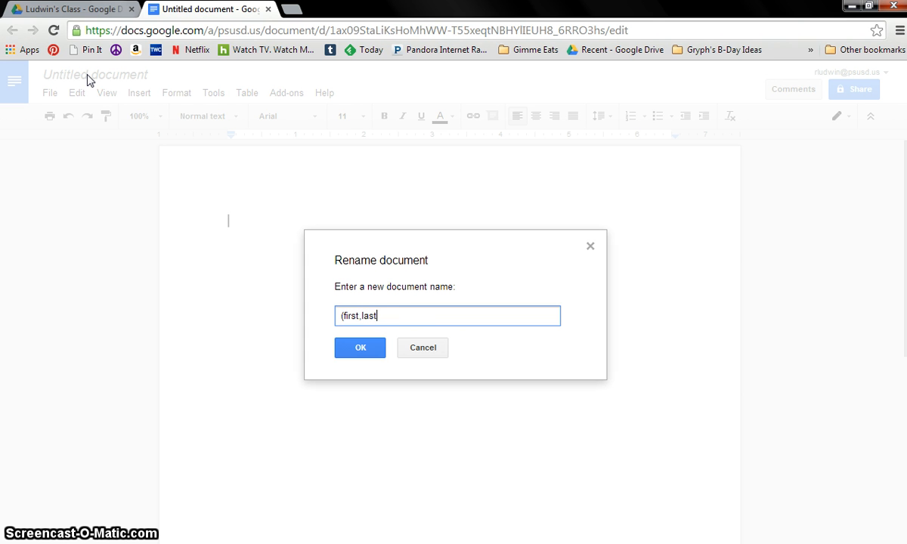
pyautogui.write('name)')
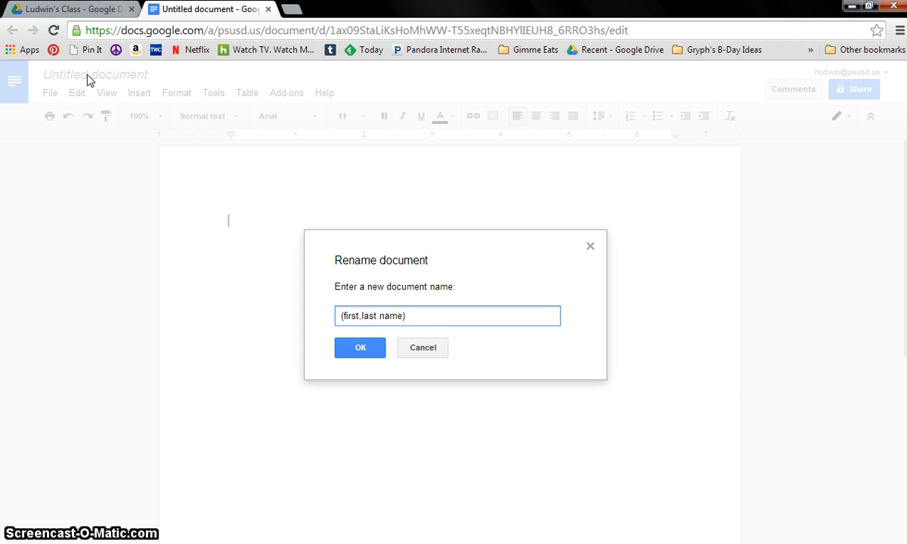
pyautogui.write('Disv')
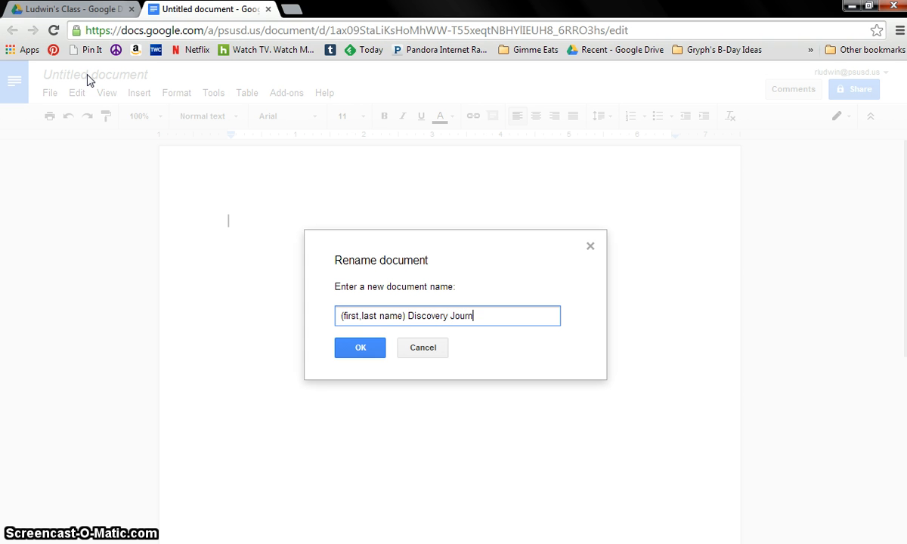
pyautogui.write('al')
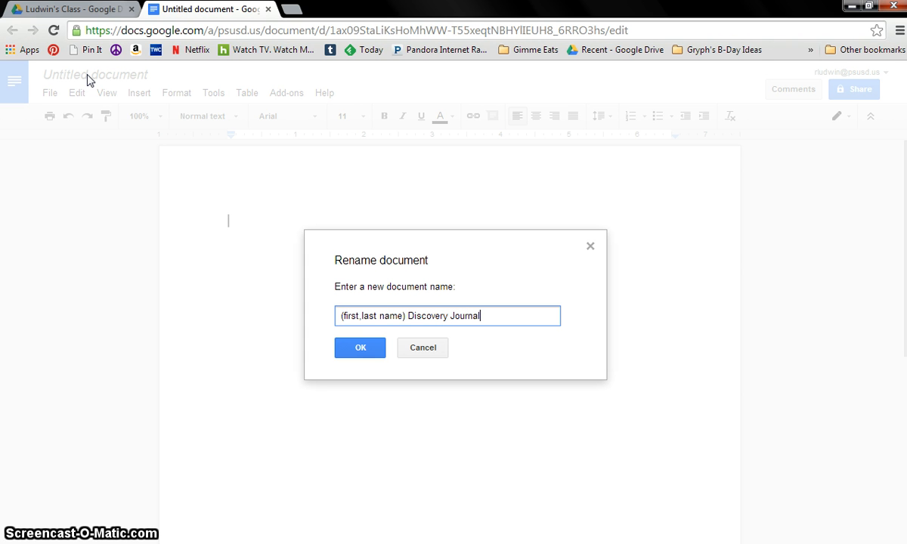
pyautogui.write('Period')
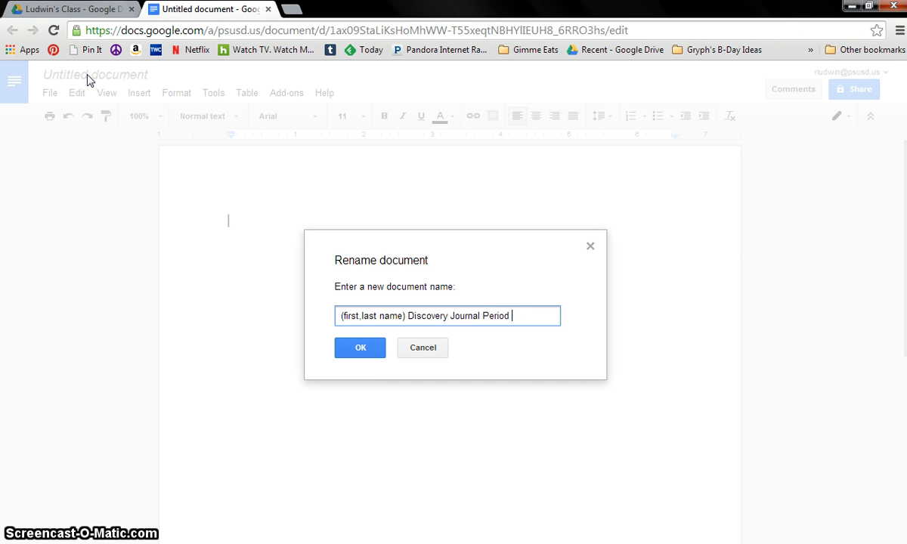
pyautogui.write('#')
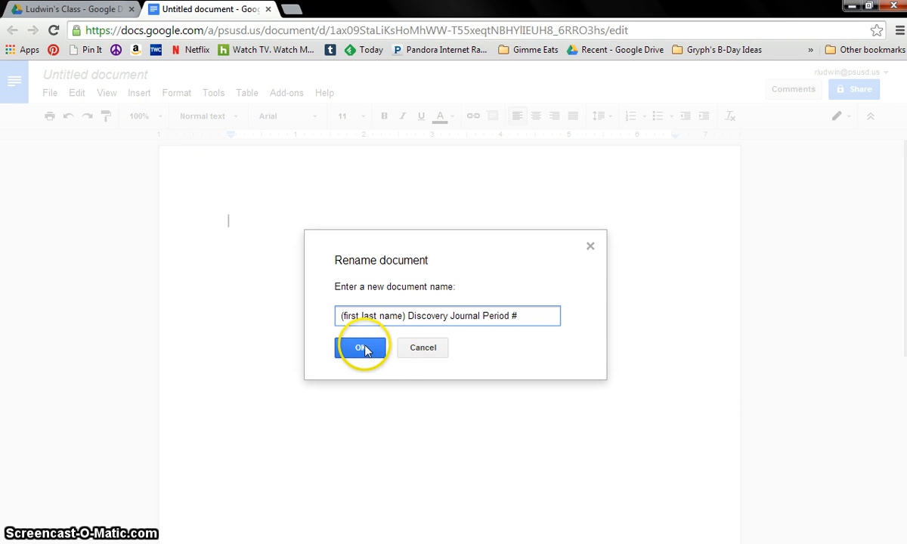
pyautogui.click(361, 347)
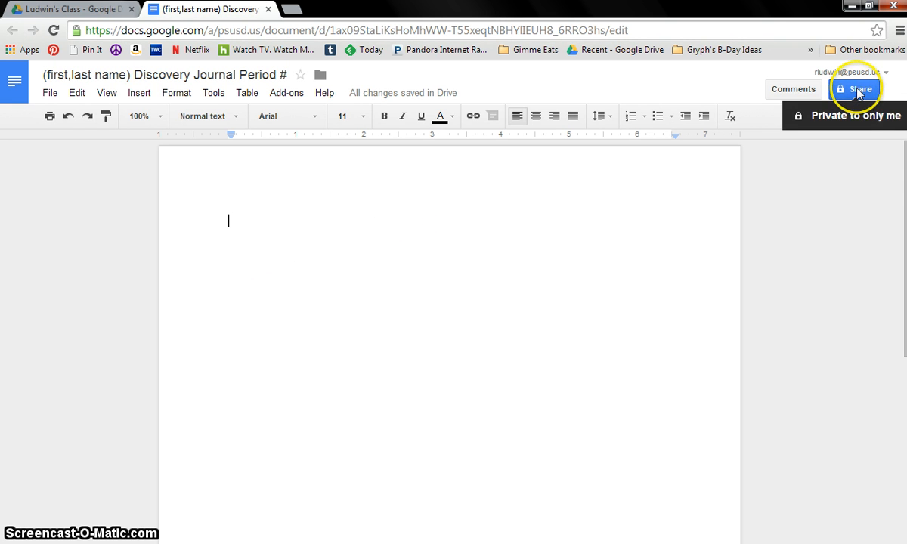
# Review the sharing settings and close them without inviting anyone, keeping the document private.
pyautogui.click(856, 90)
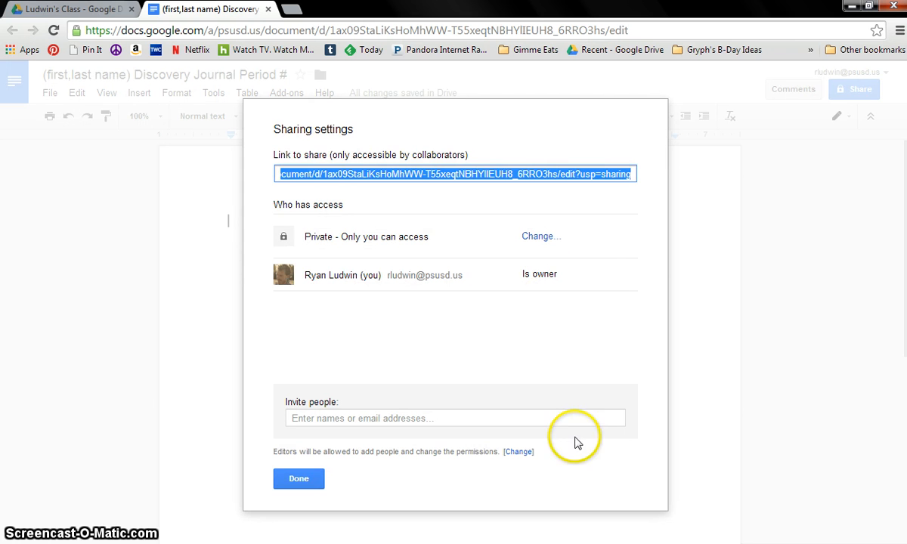
pyautogui.moveTo(769, 121)
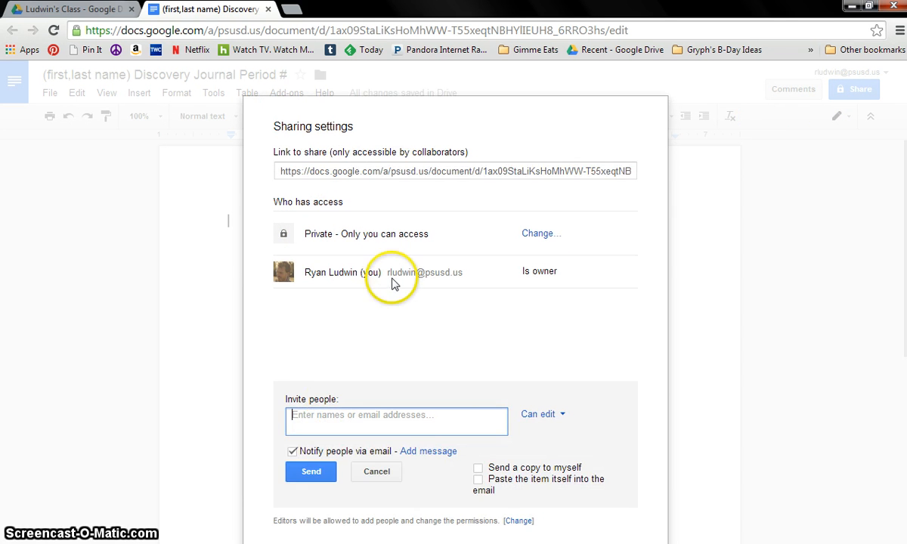
pyautogui.moveTo(476, 273)
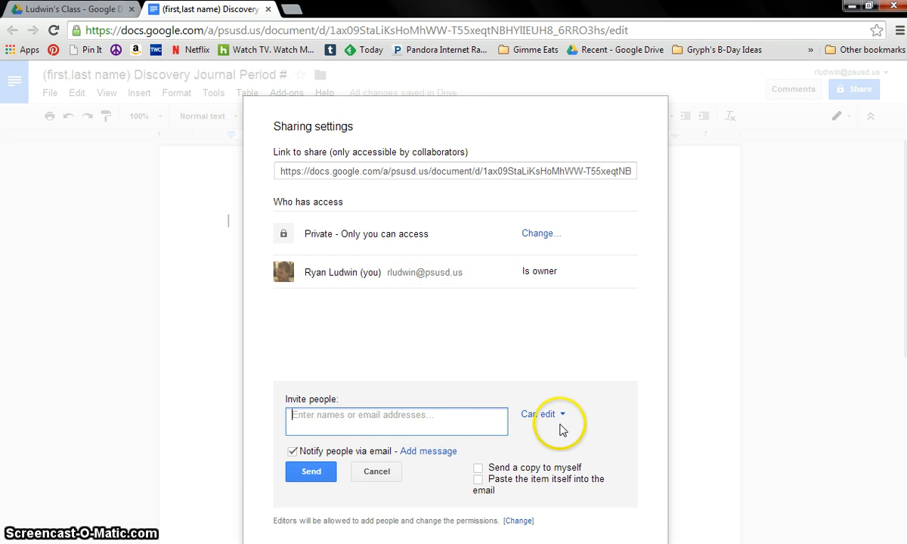
pyautogui.moveTo(384, 457)
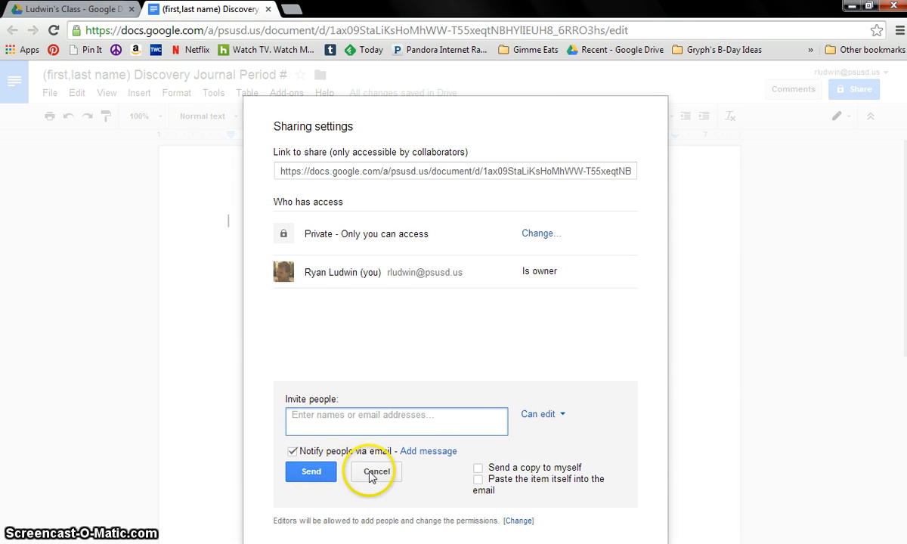
pyautogui.click(375, 472)
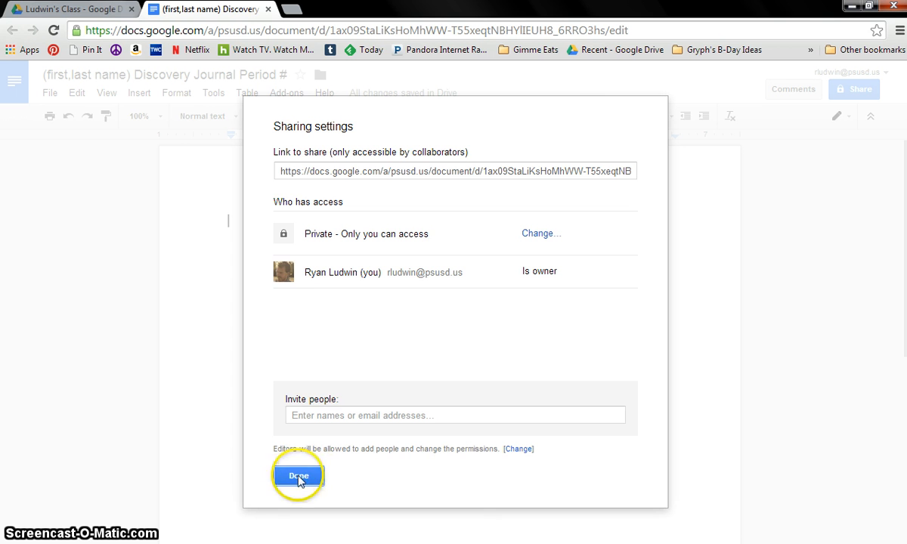
pyautogui.moveTo(304, 451)
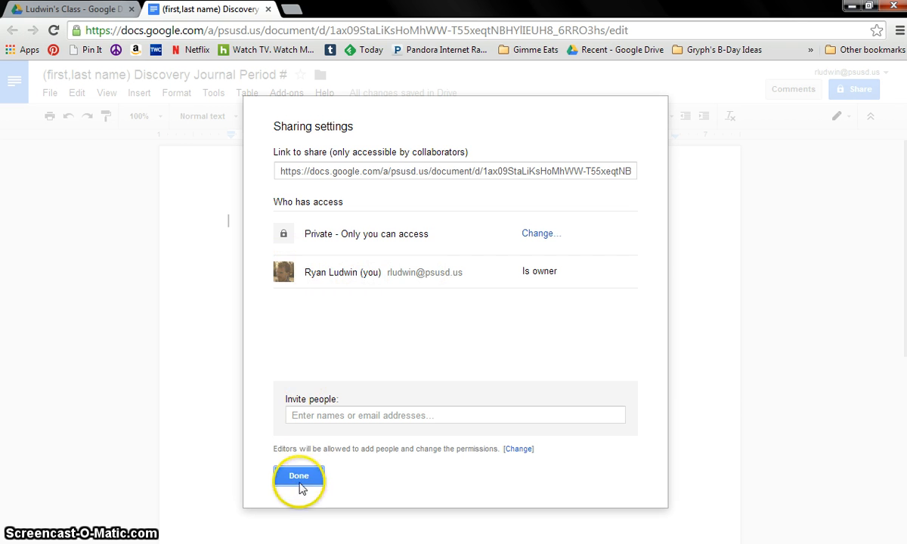
pyautogui.click(299, 475)
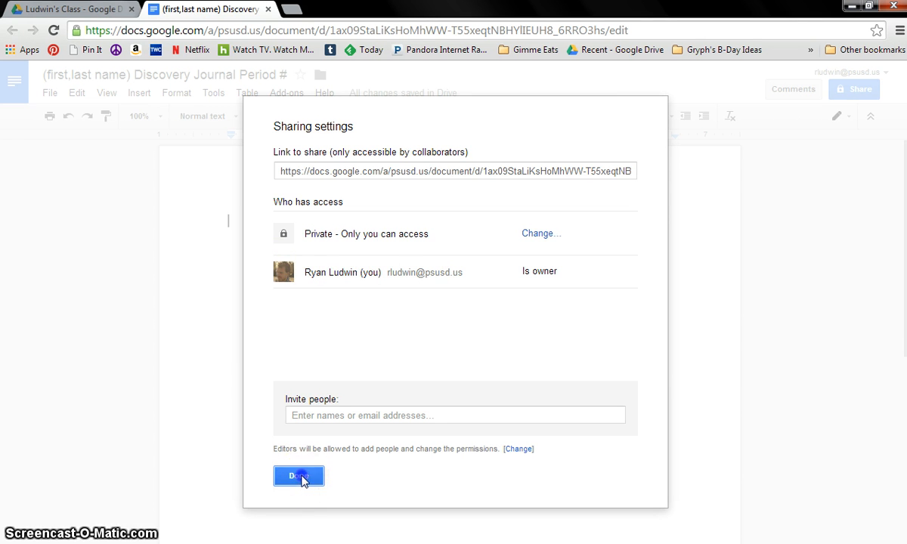
pyautogui.click(299, 477)
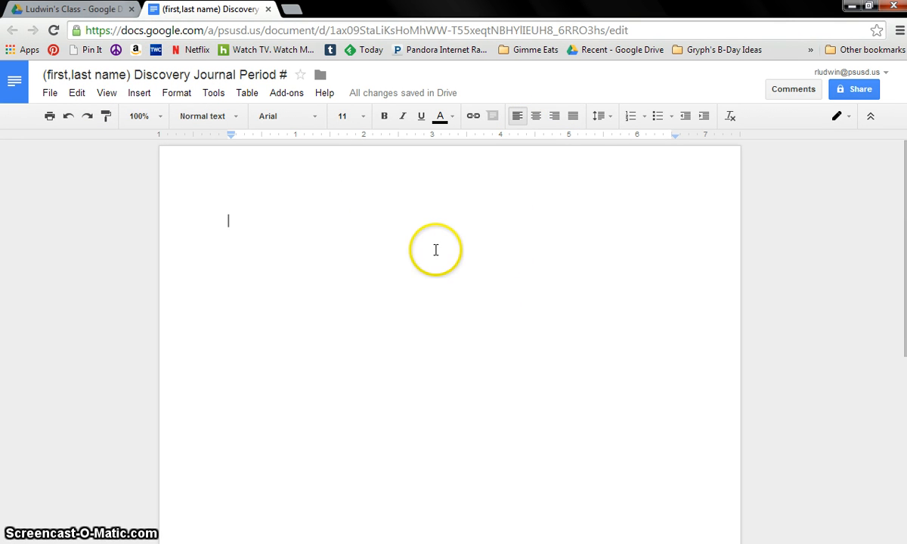
pyautogui.moveTo(537, 115)
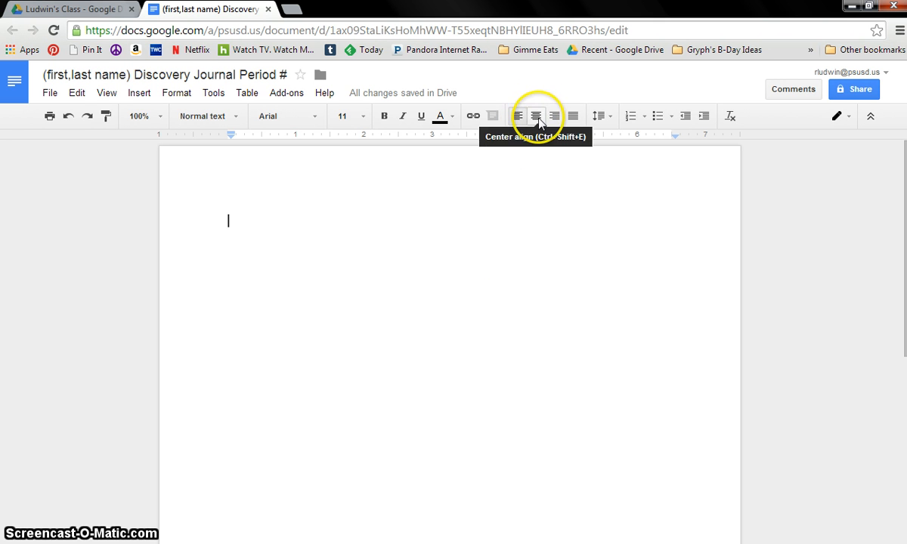
# Write a centered cover page: Discovery Journal, (First, Last Name), Period #.
pyautogui.click(537, 115)
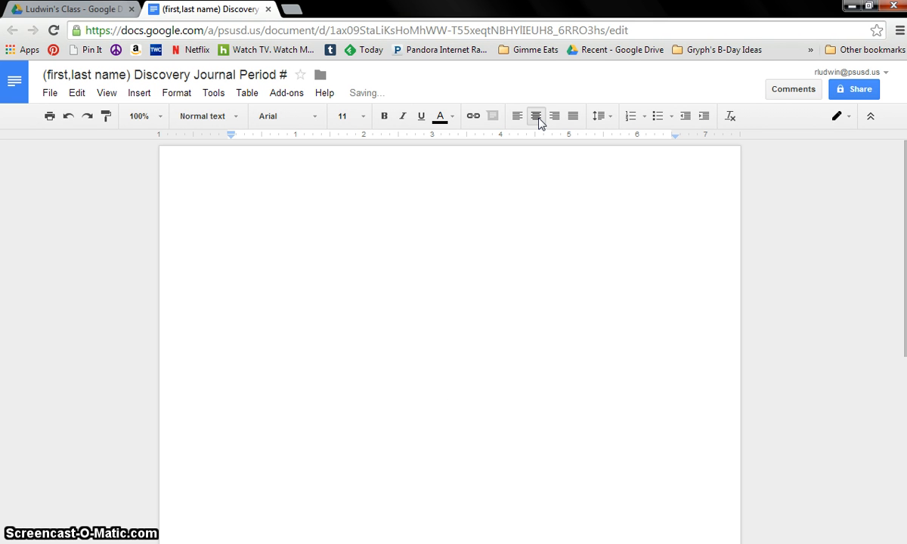
pyautogui.write('Dis')
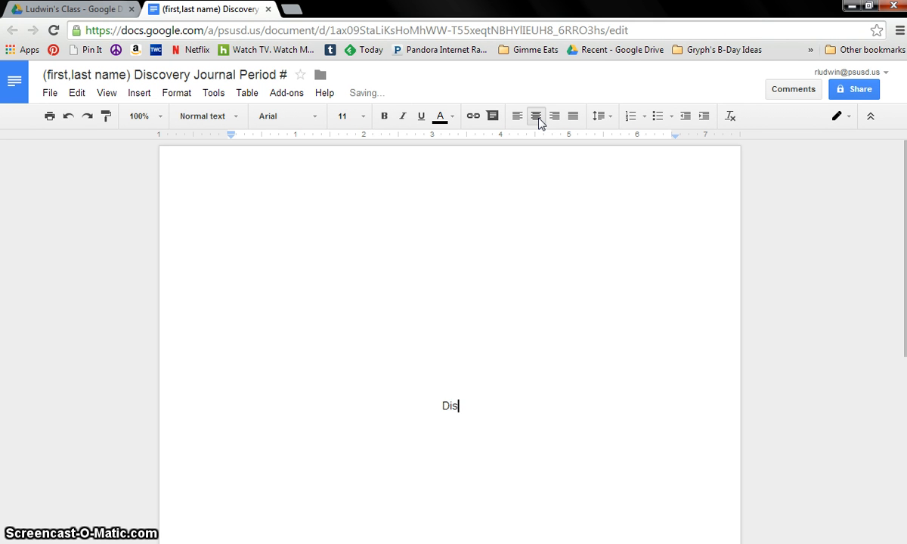
pyautogui.write('covery')
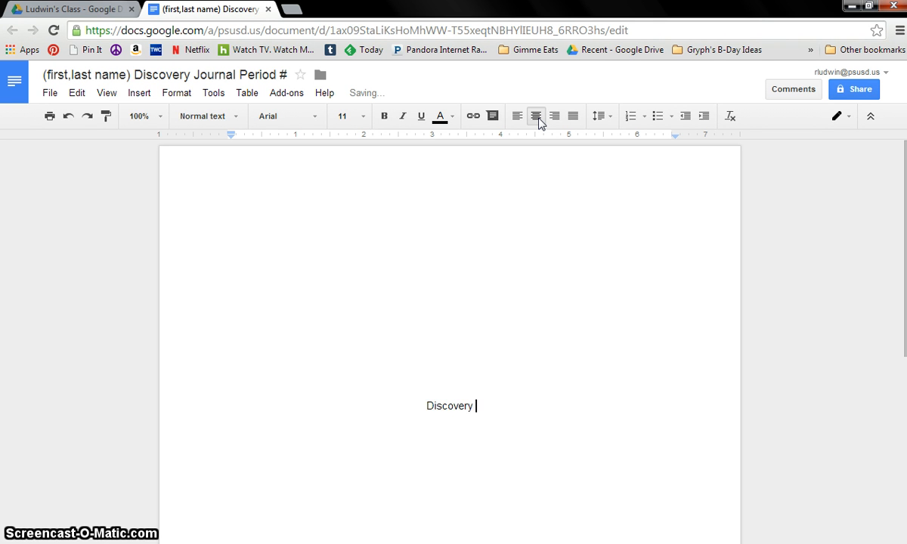
pyautogui.write('Journal')
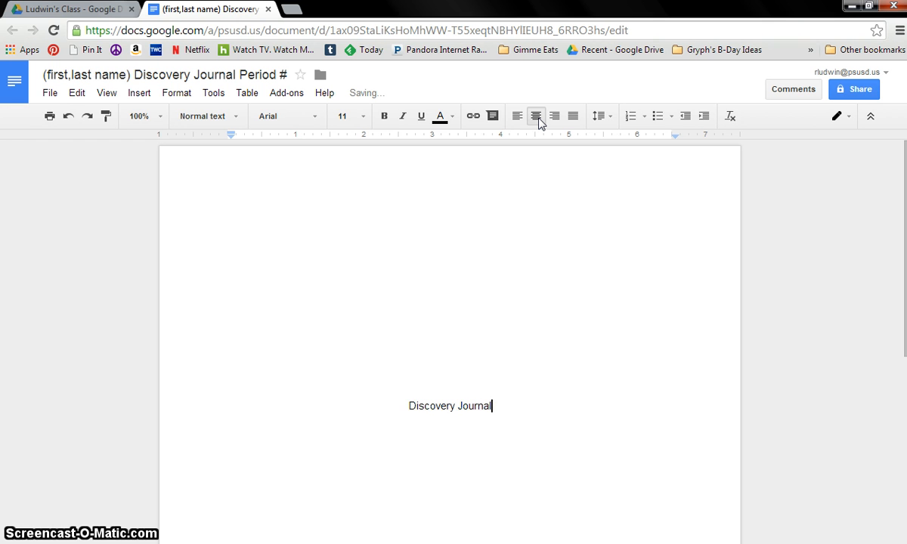
pyautogui.press('enter')
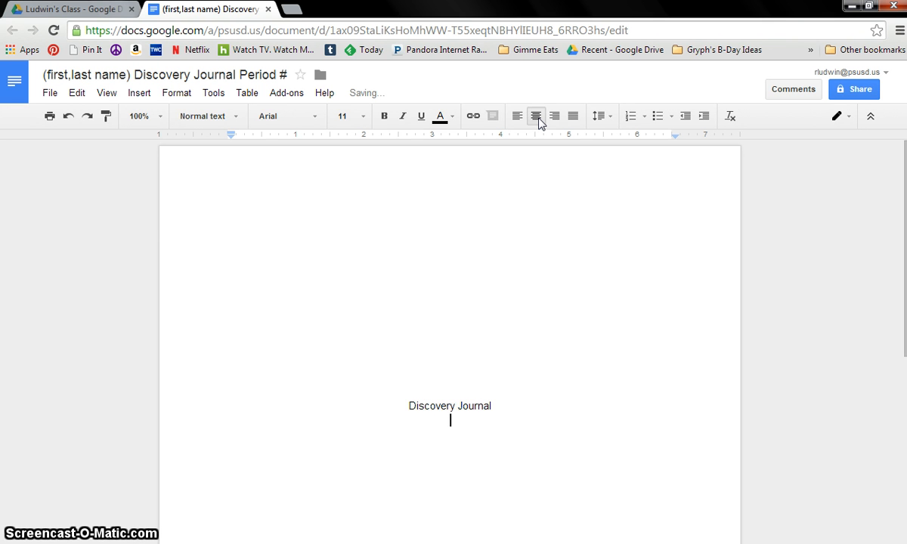
pyautogui.write('(Fi')
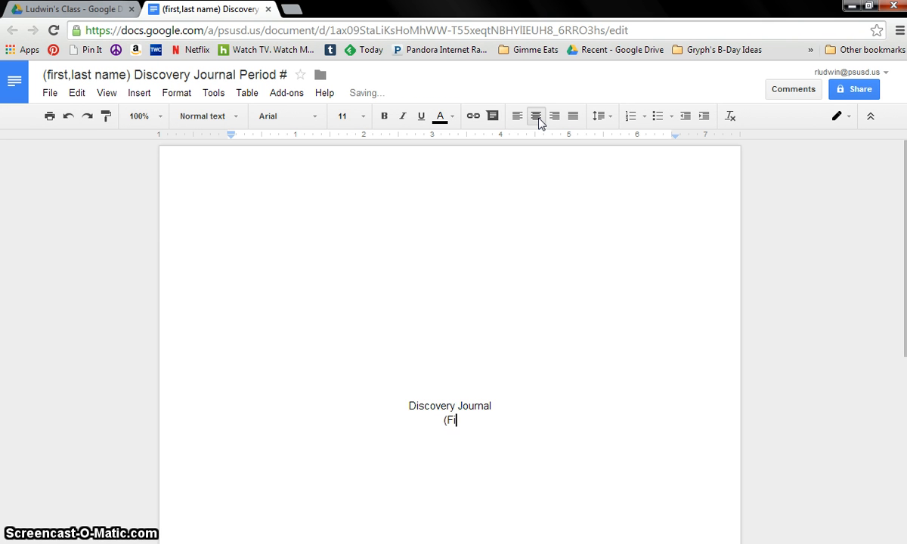
pyautogui.write('rst, Last')
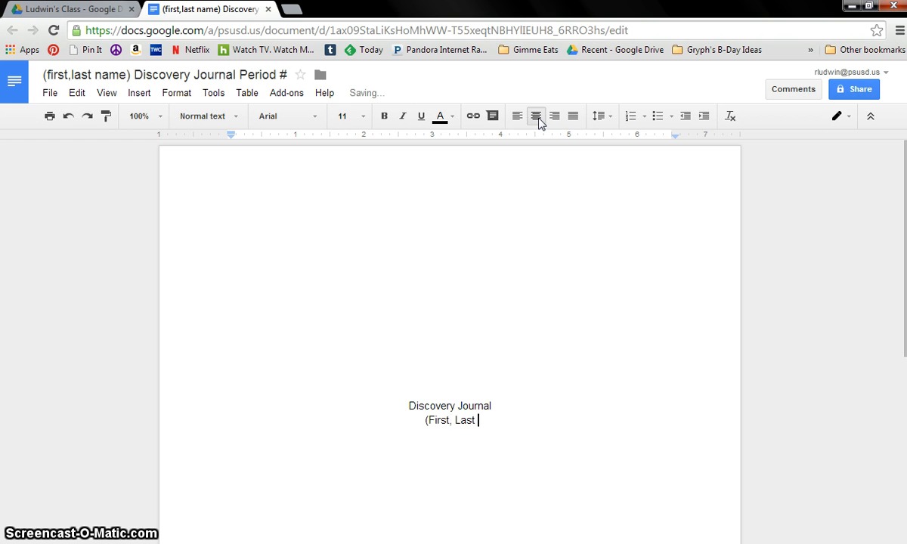
pyautogui.write('Name)')
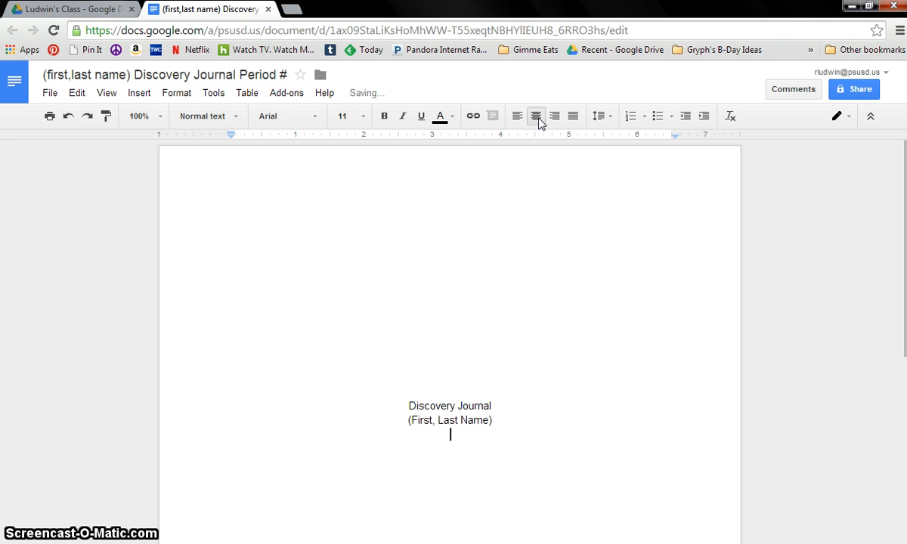
pyautogui.write('Period')
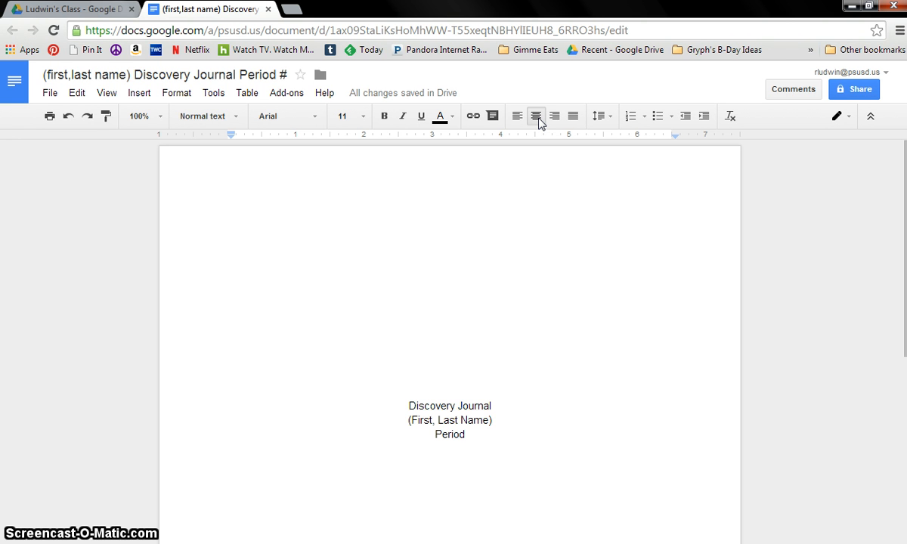
pyautogui.write('#')
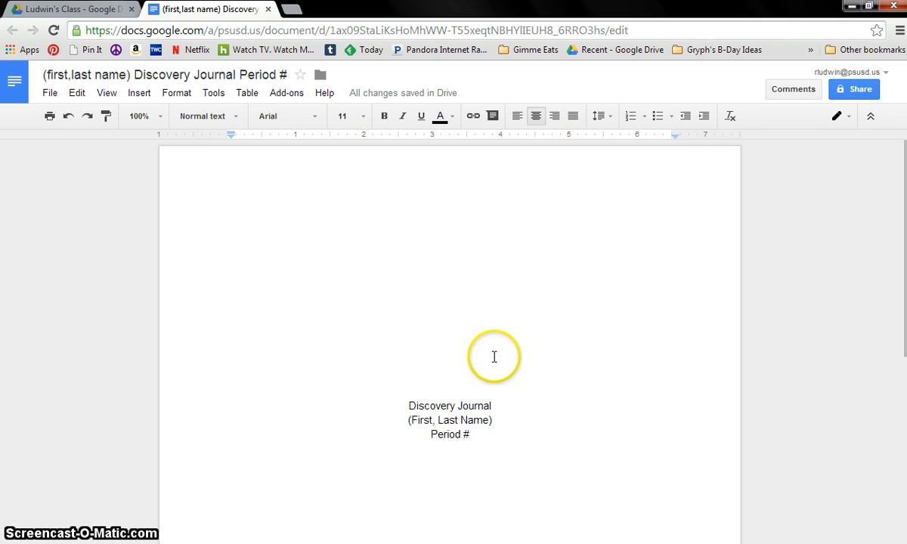
pyautogui.scroll(-3)
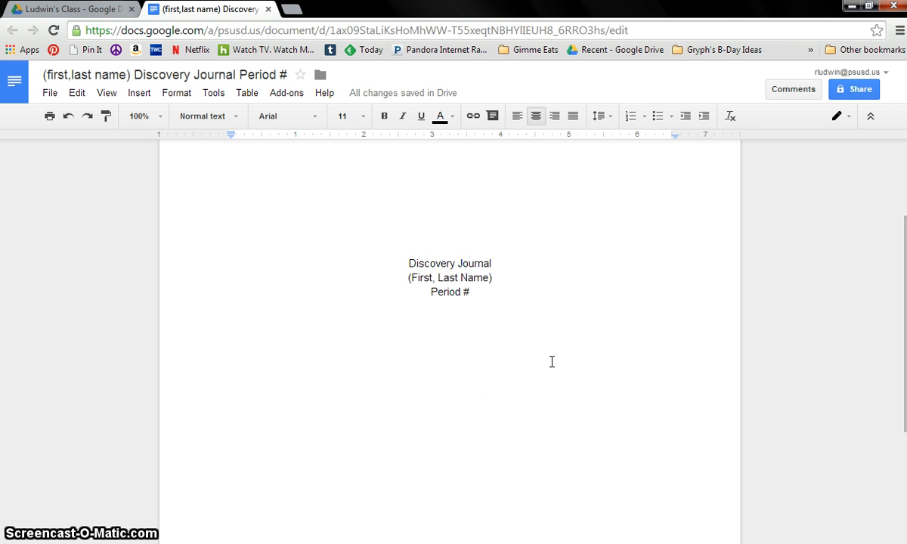
# Begin a second page with a centered "Table of Contents" heading.
pyautogui.click(451, 405)
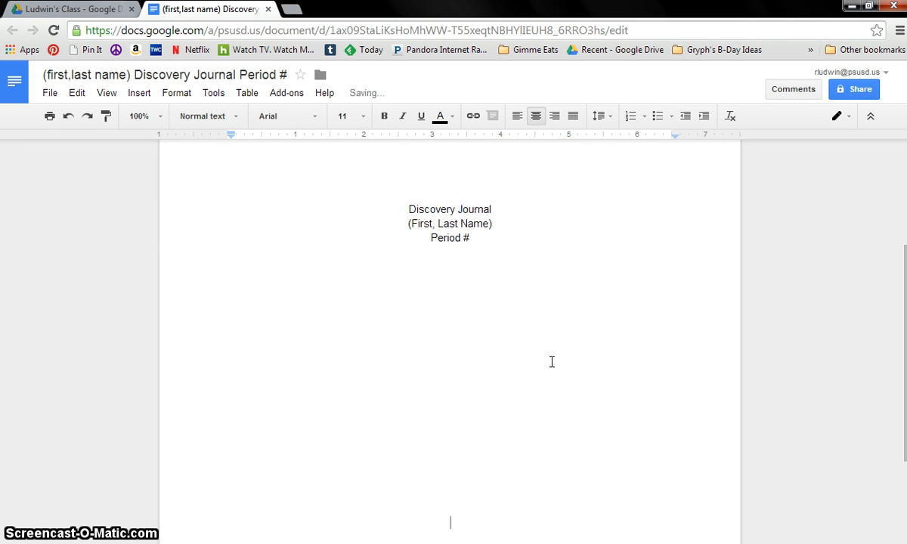
pyautogui.scroll(-3)
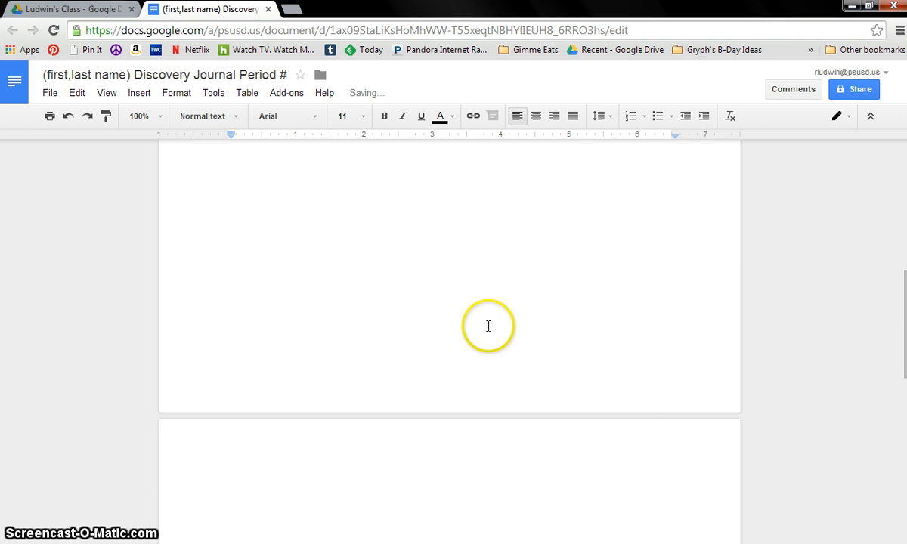
pyautogui.moveTo(390, 498)
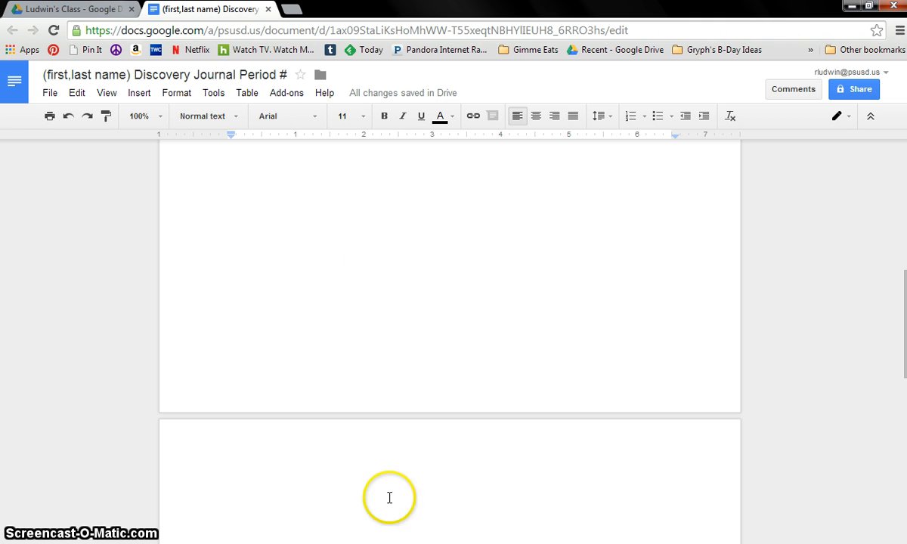
pyautogui.click(535, 115)
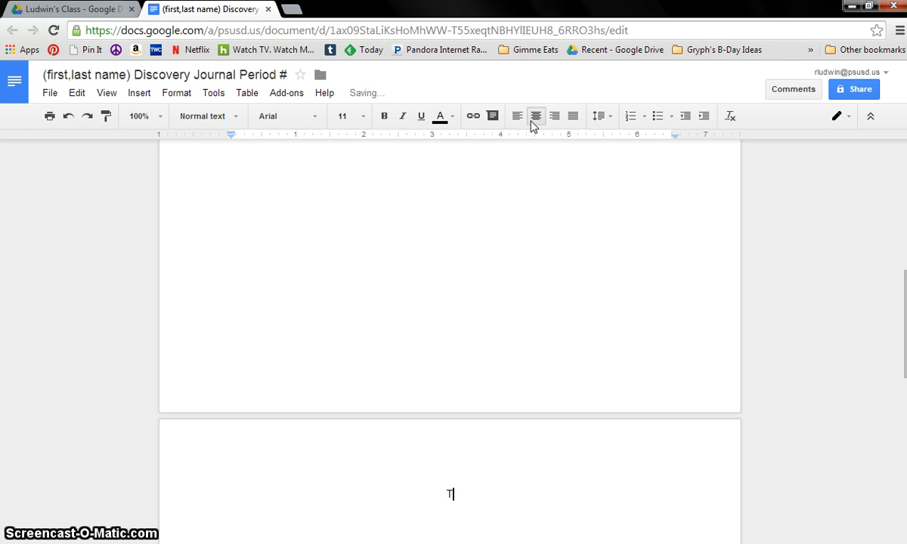
pyautogui.write('Table of Con')
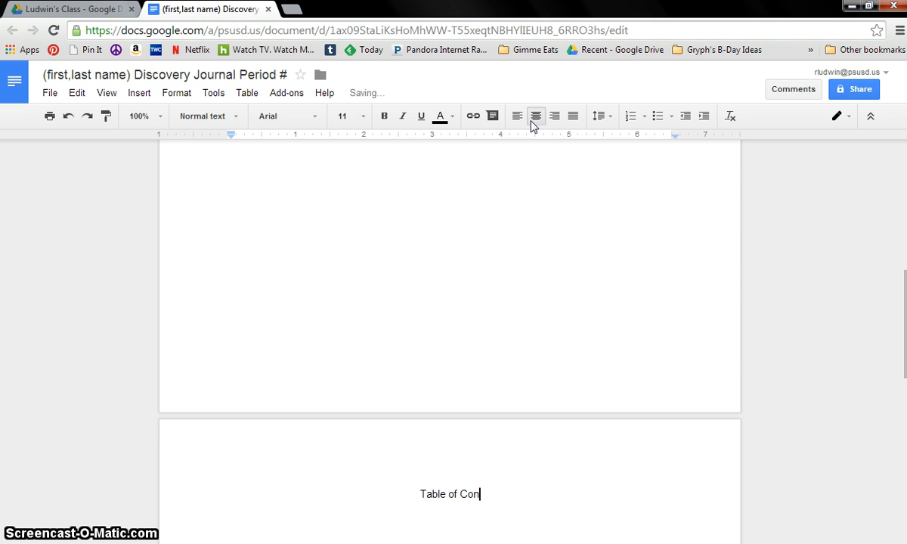
pyautogui.write('tents')
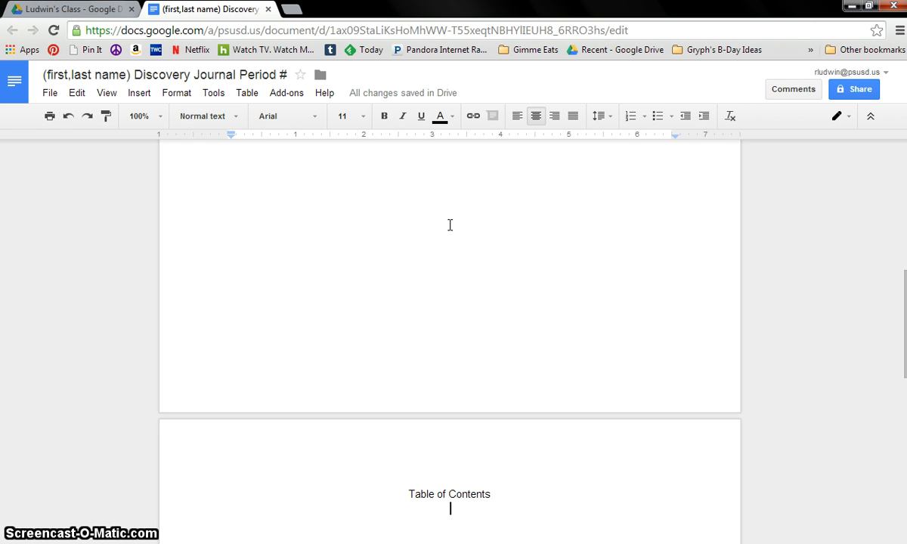
pyautogui.moveTo(559, 390)
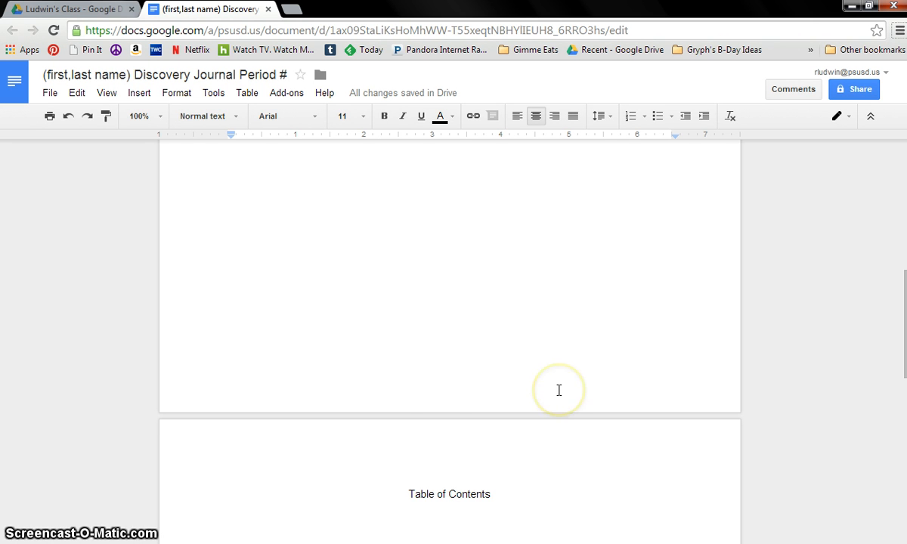
pyautogui.scroll(-3)
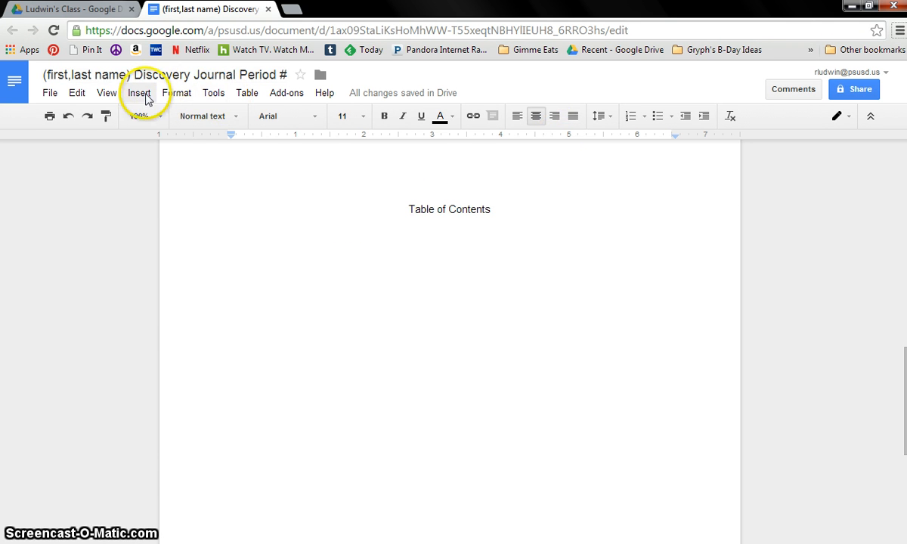
# Insert an empty 2-column, 11-row table under the Table of Contents heading.
pyautogui.click(139, 92)
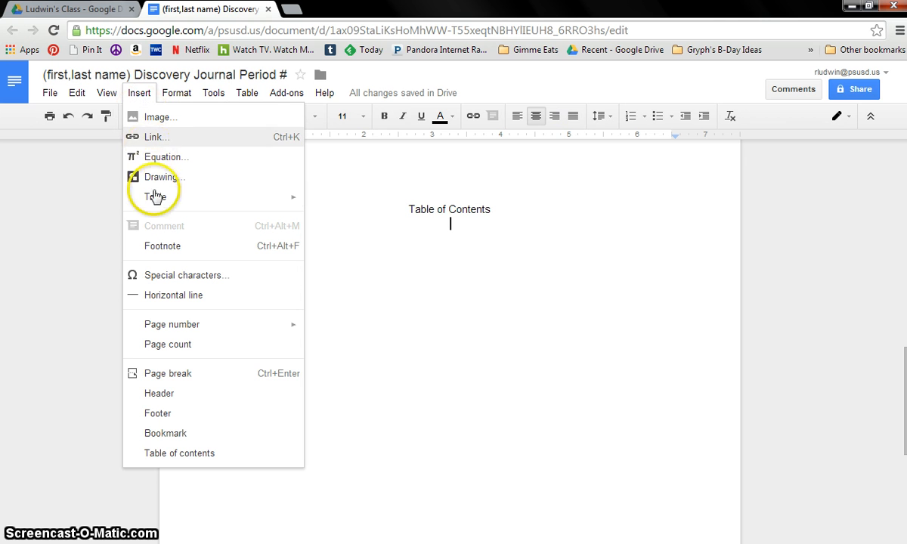
pyautogui.moveTo(155, 196)
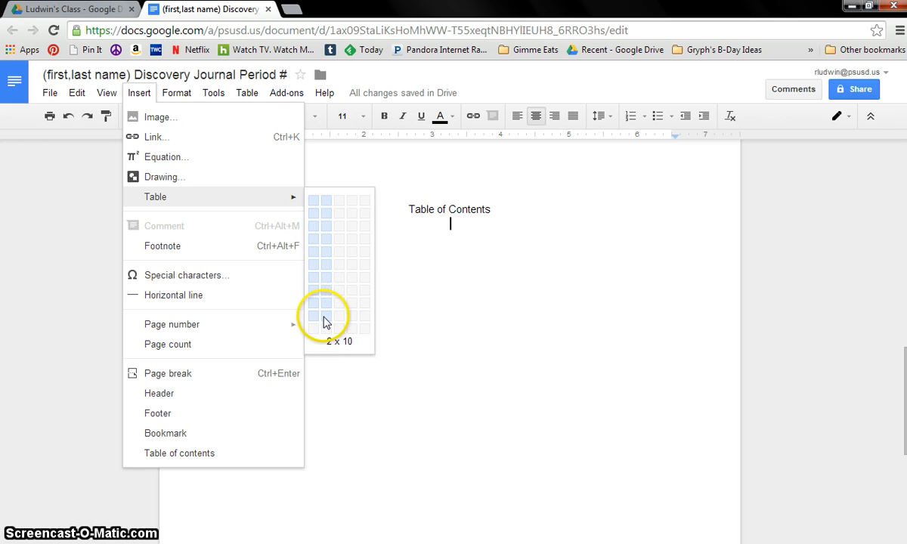
pyautogui.moveTo(324, 331)
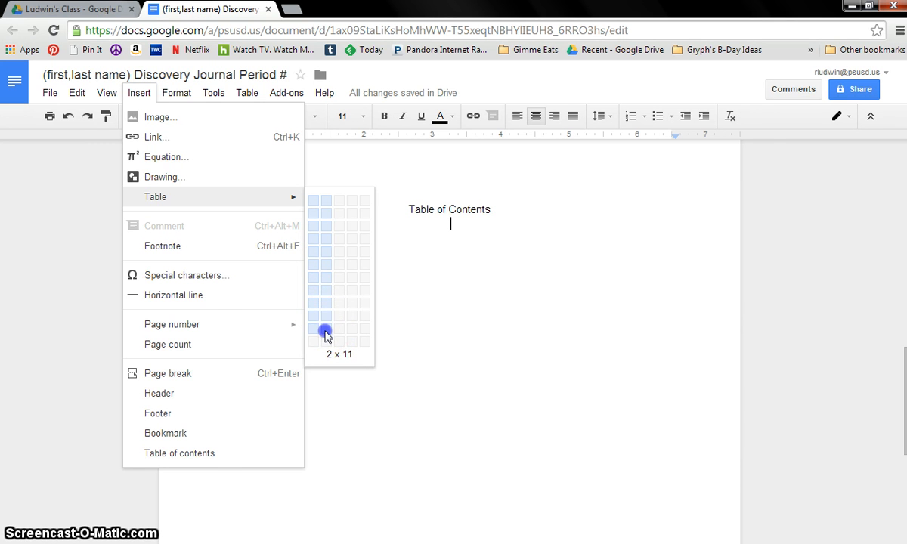
pyautogui.click(323, 333)
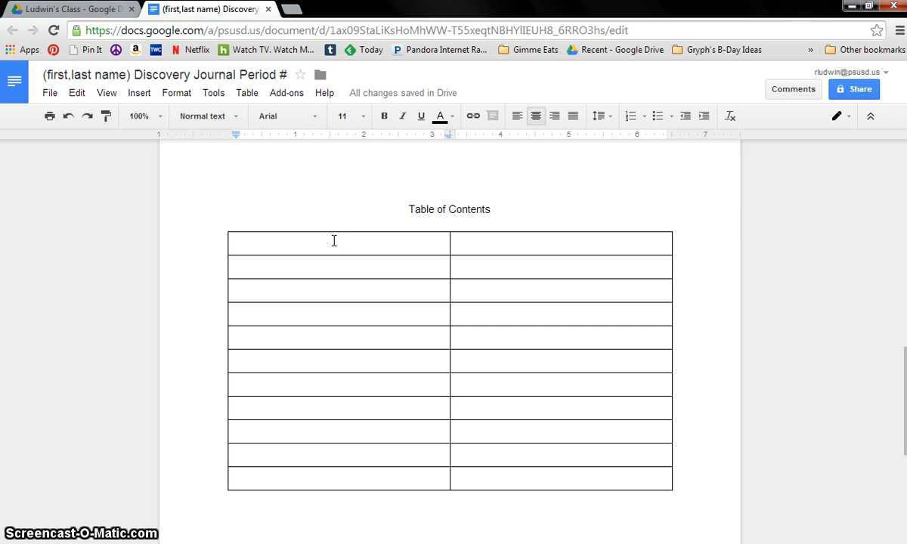
# Fill the table's first row with the headers "Title" and "Page Number".
pyautogui.write('Tr')
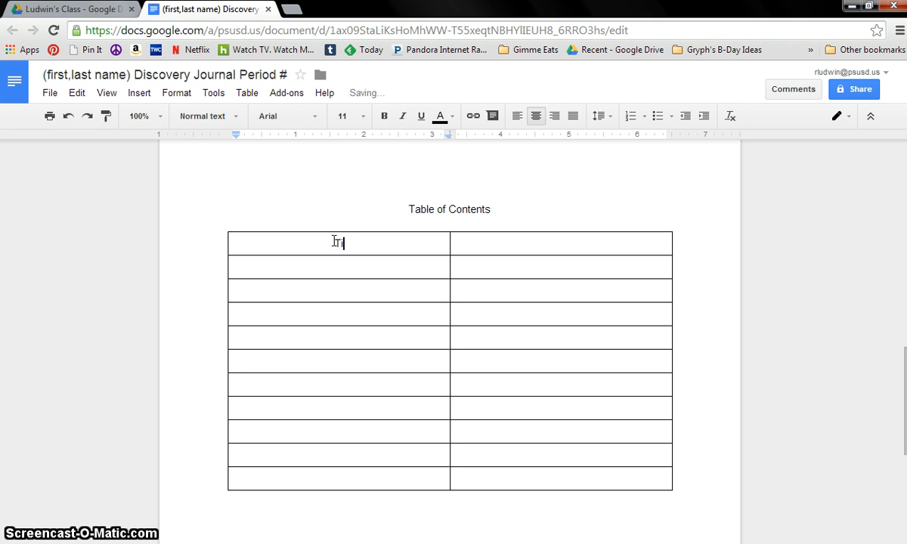
pyautogui.write('Title')
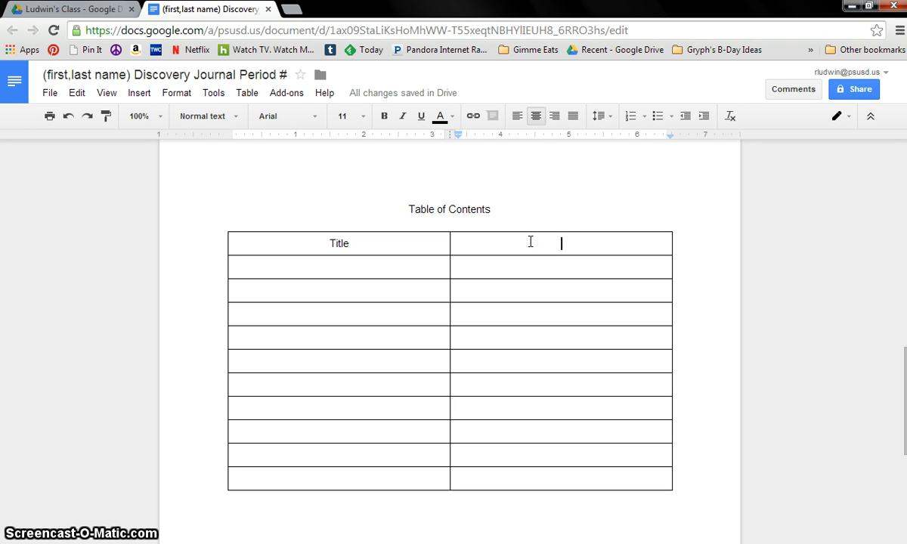
pyautogui.write('Page')
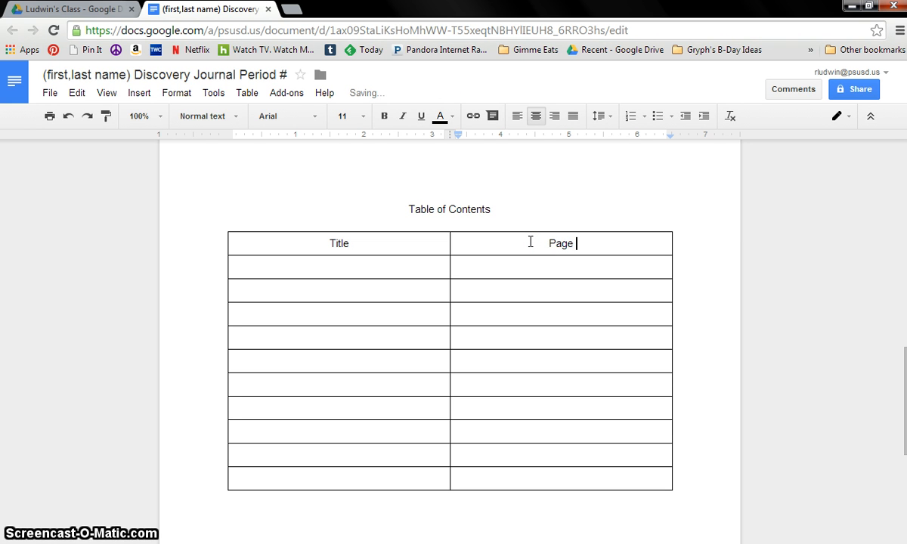
pyautogui.write('Number')
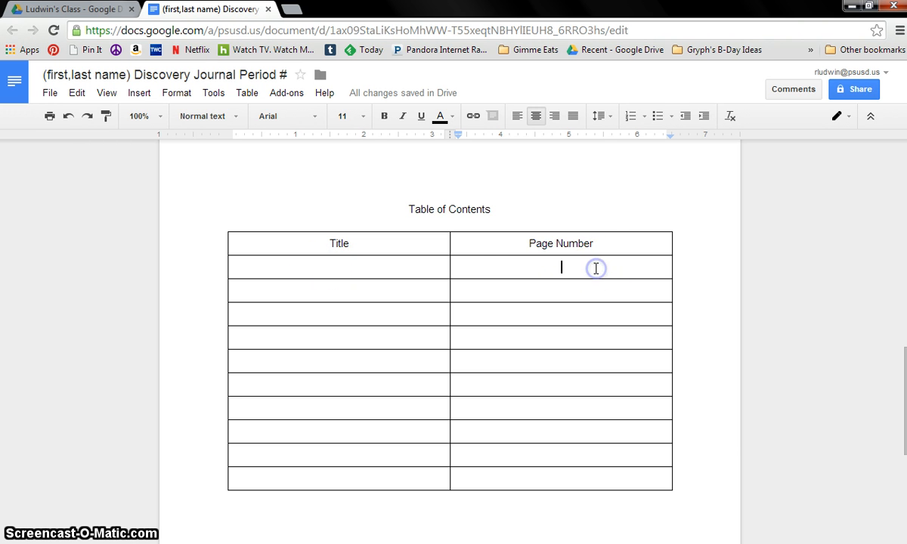
pyautogui.moveTo(691, 286)
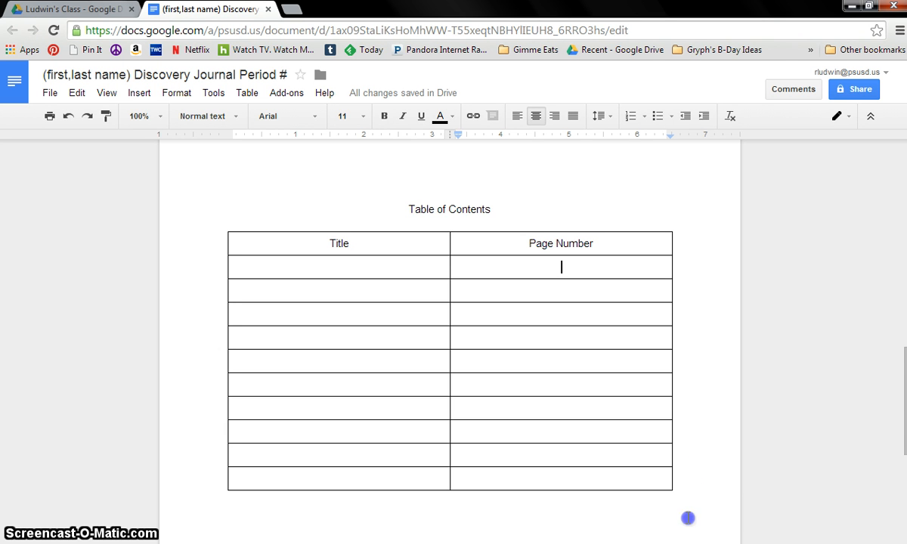
# Move down past the table onto a fresh blank page after the Table of Contents.
pyautogui.scroll(-3)
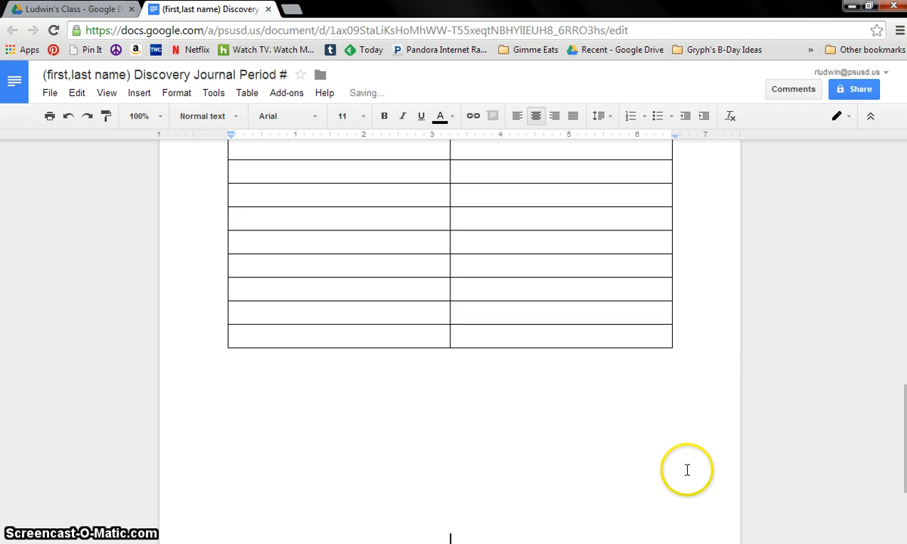
pyautogui.scroll(-3)
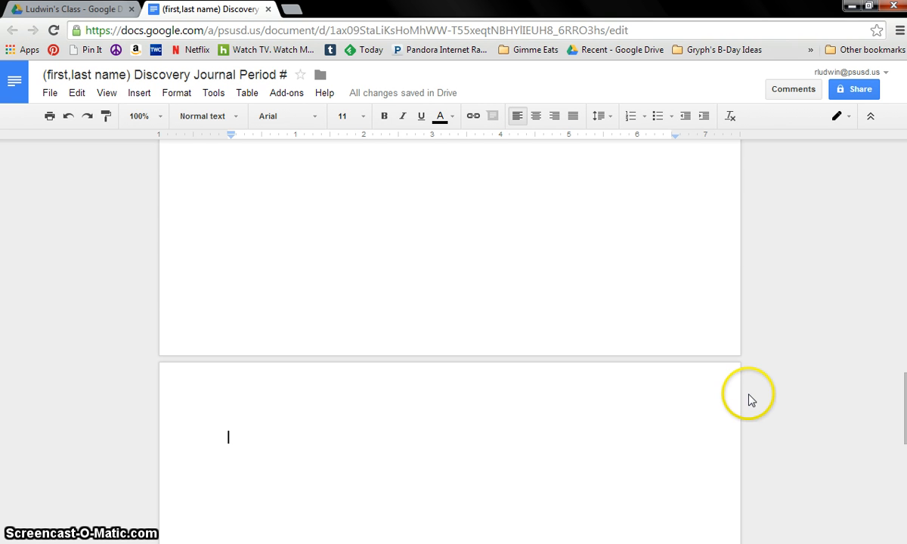
pyautogui.moveTo(753, 390)
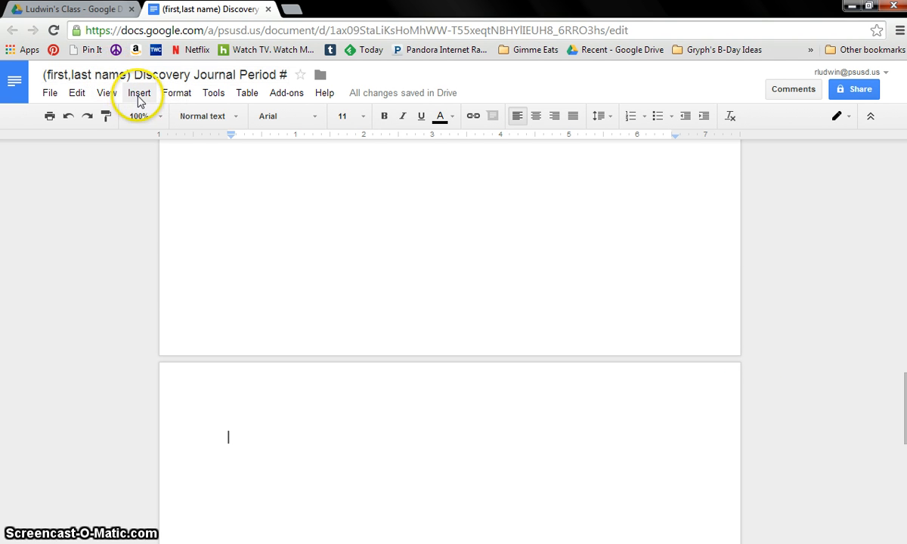
# Insert page numbers positioned at the top of every page via Insert > Page number.
pyautogui.click(139, 92)
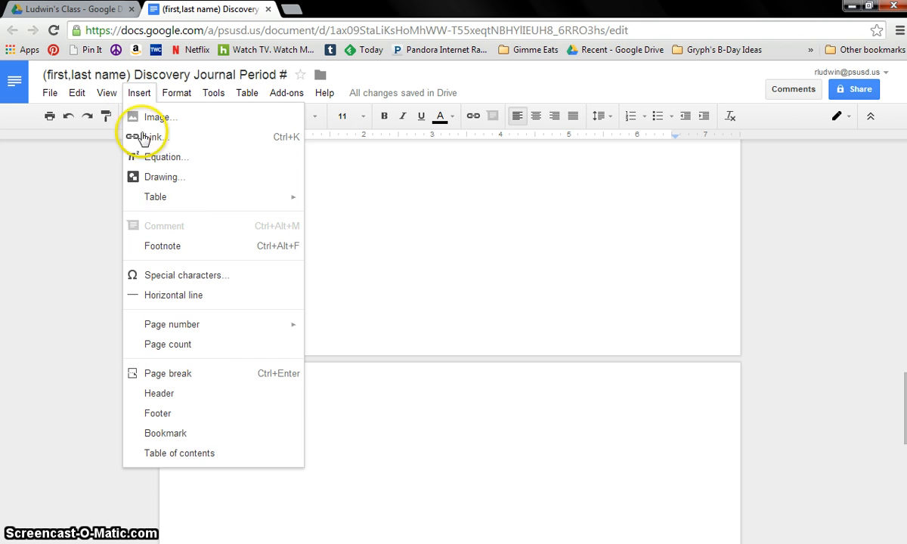
pyautogui.moveTo(173, 324)
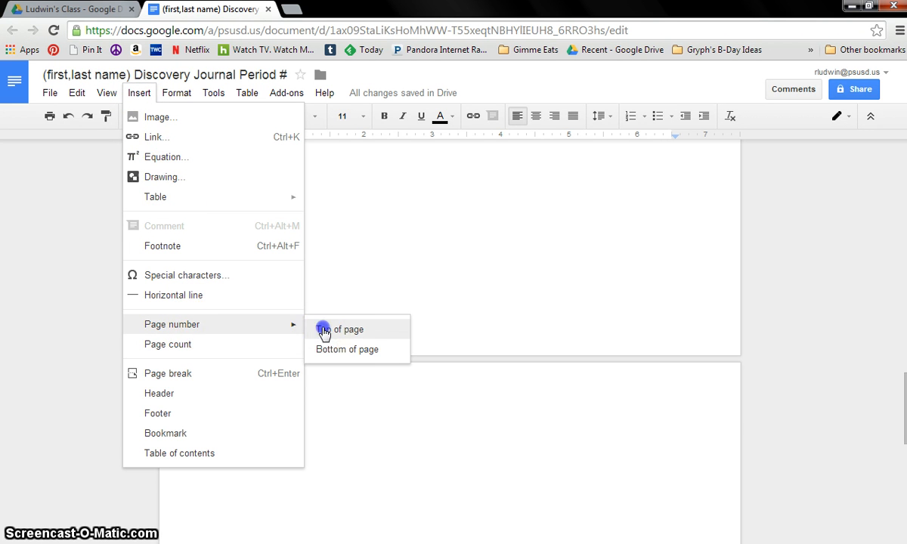
pyautogui.click(347, 330)
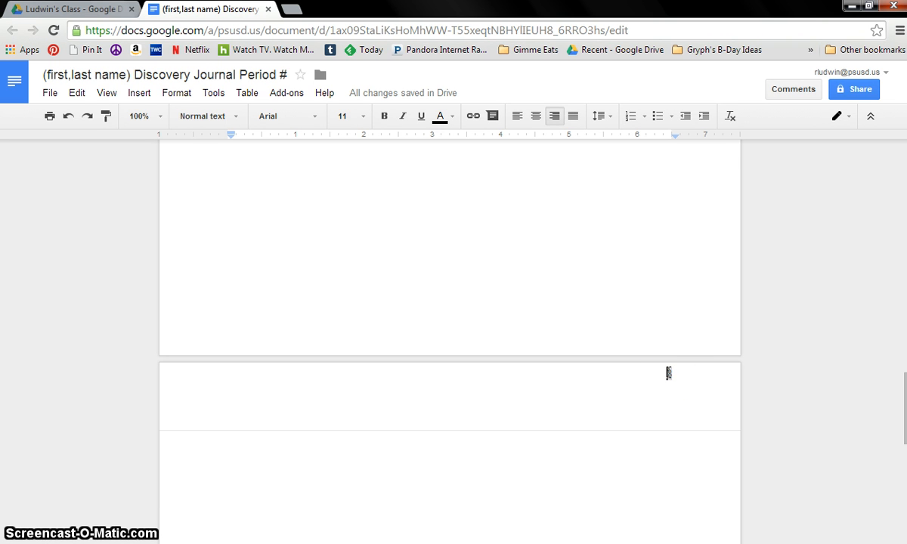
# Add 'Last name ' before the page number in the header and return to the body.
pyautogui.write('Last name')
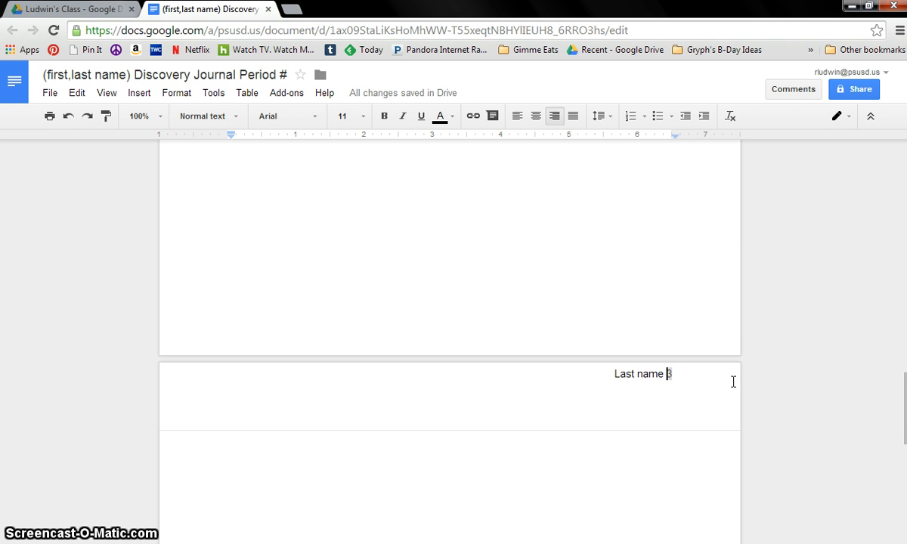
pyautogui.click(614, 374)
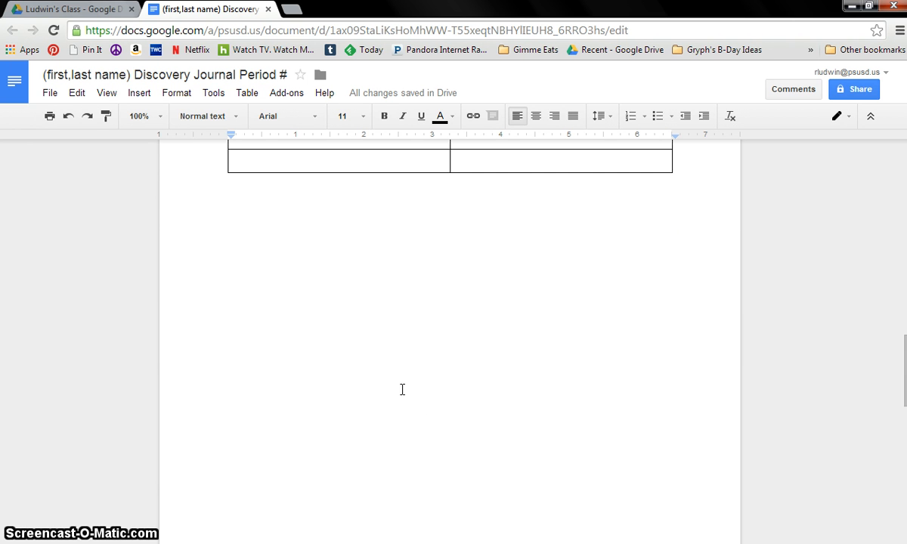
pyautogui.scroll(-3)
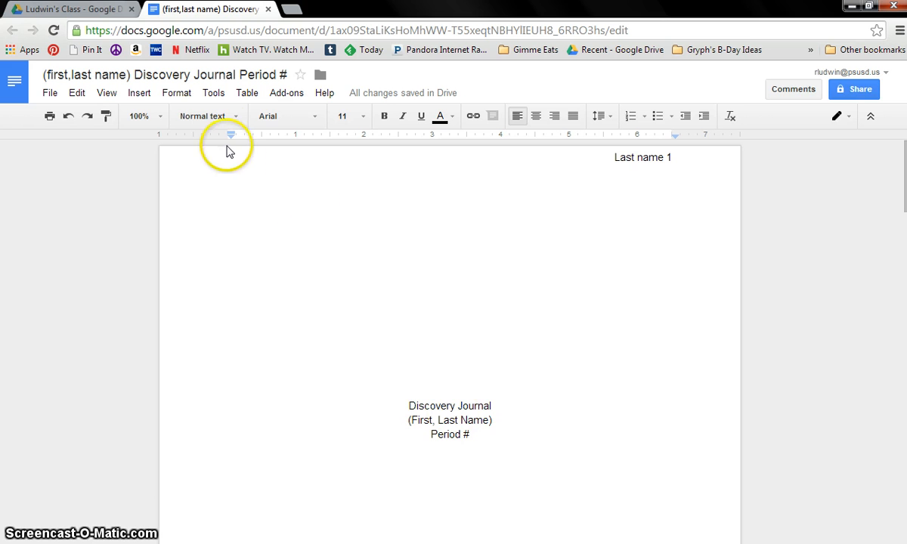
pyautogui.click(288, 115)
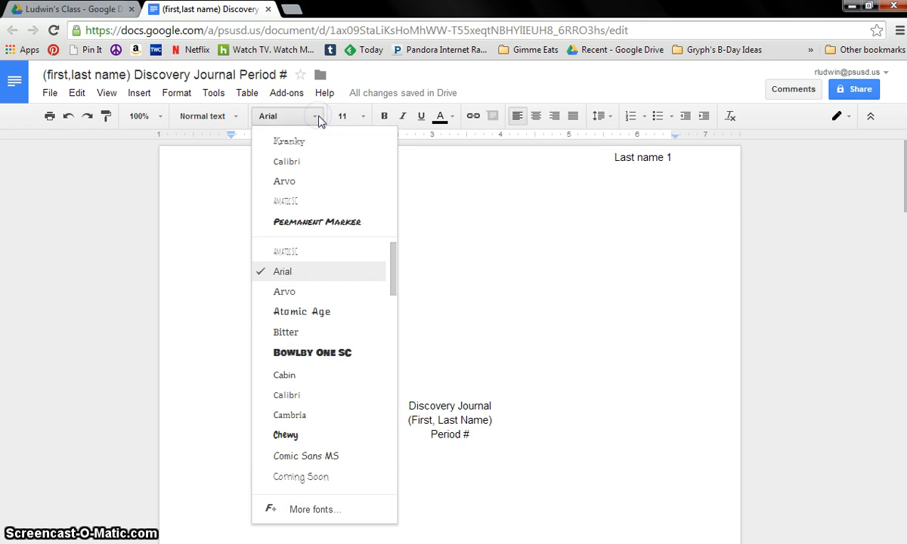
pyautogui.moveTo(331, 436)
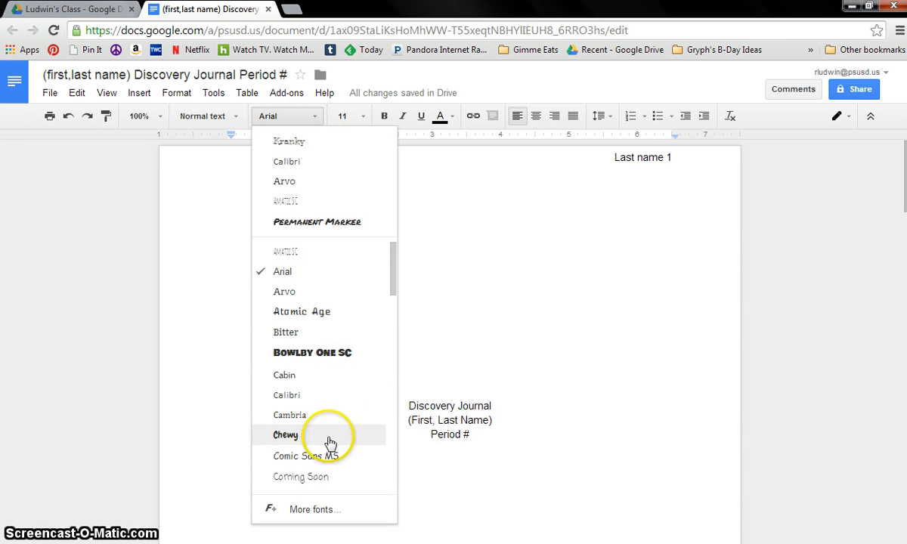
pyautogui.moveTo(302, 221)
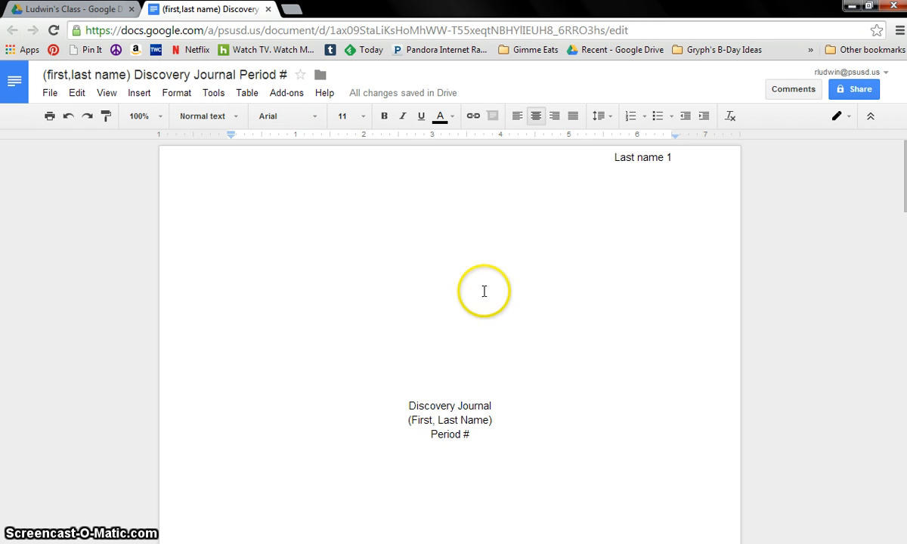
pyautogui.moveTo(468, 342)
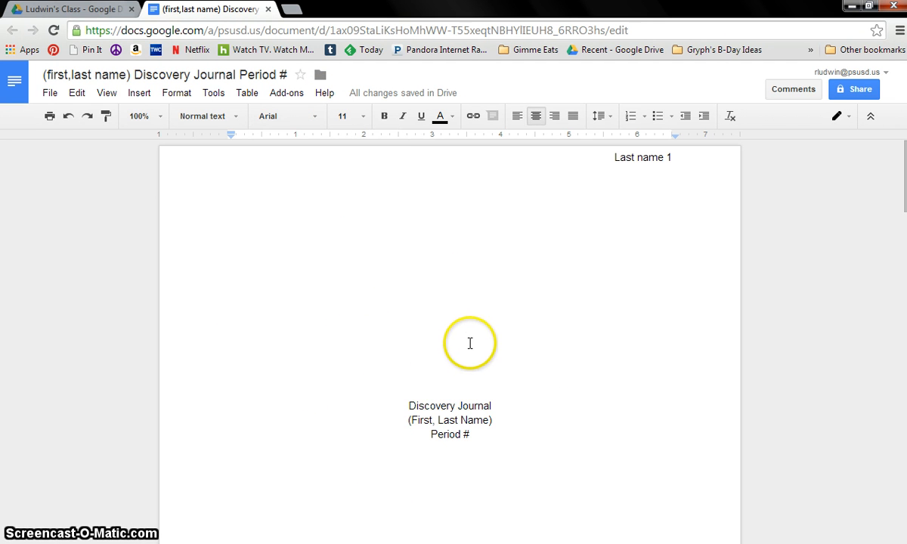
pyautogui.moveTo(320, 308)
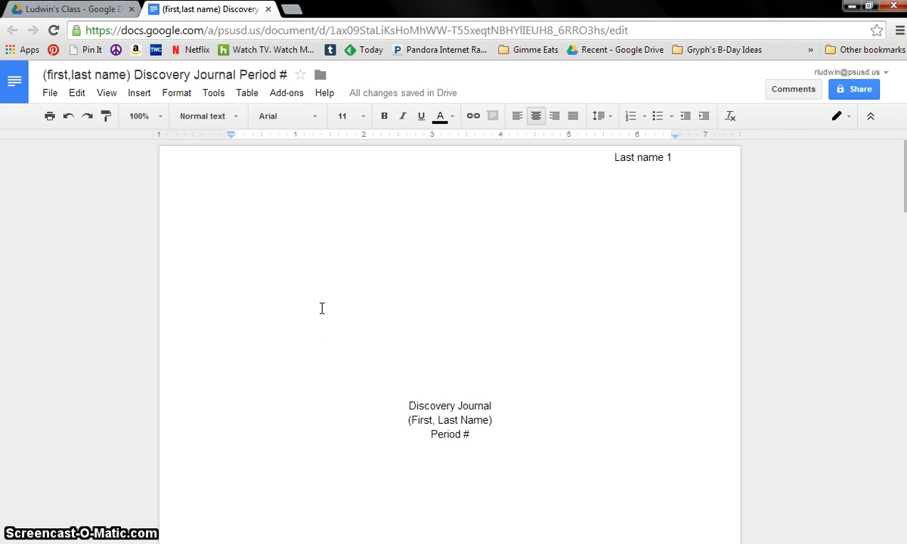